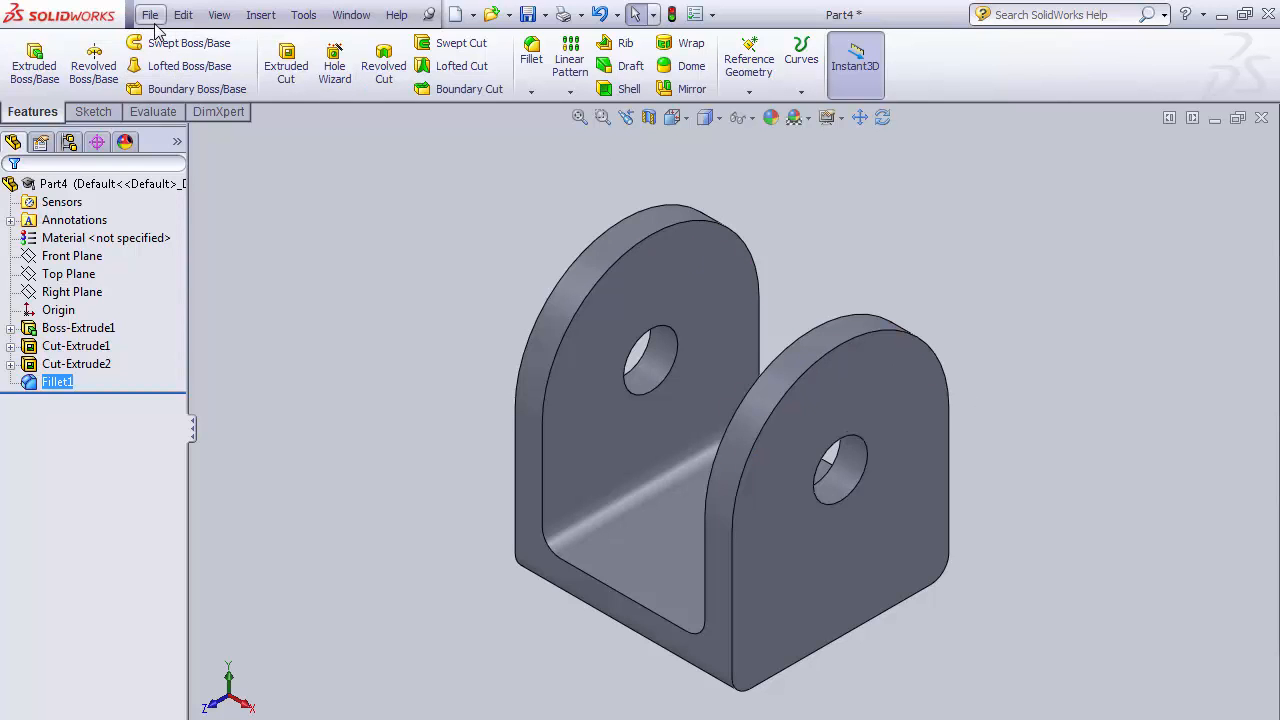
Save the bracket part as example2.SLDPRT in the Temp_training folder
left_click(150, 14)
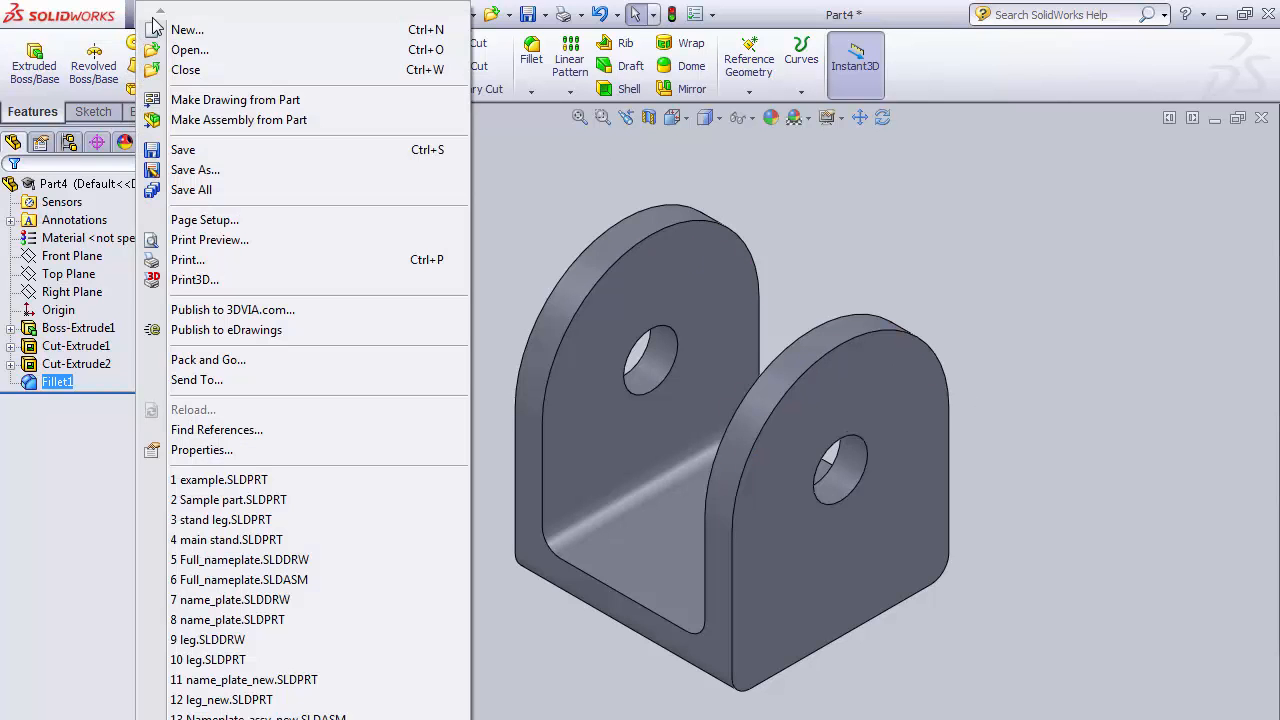
left_click(195, 169)
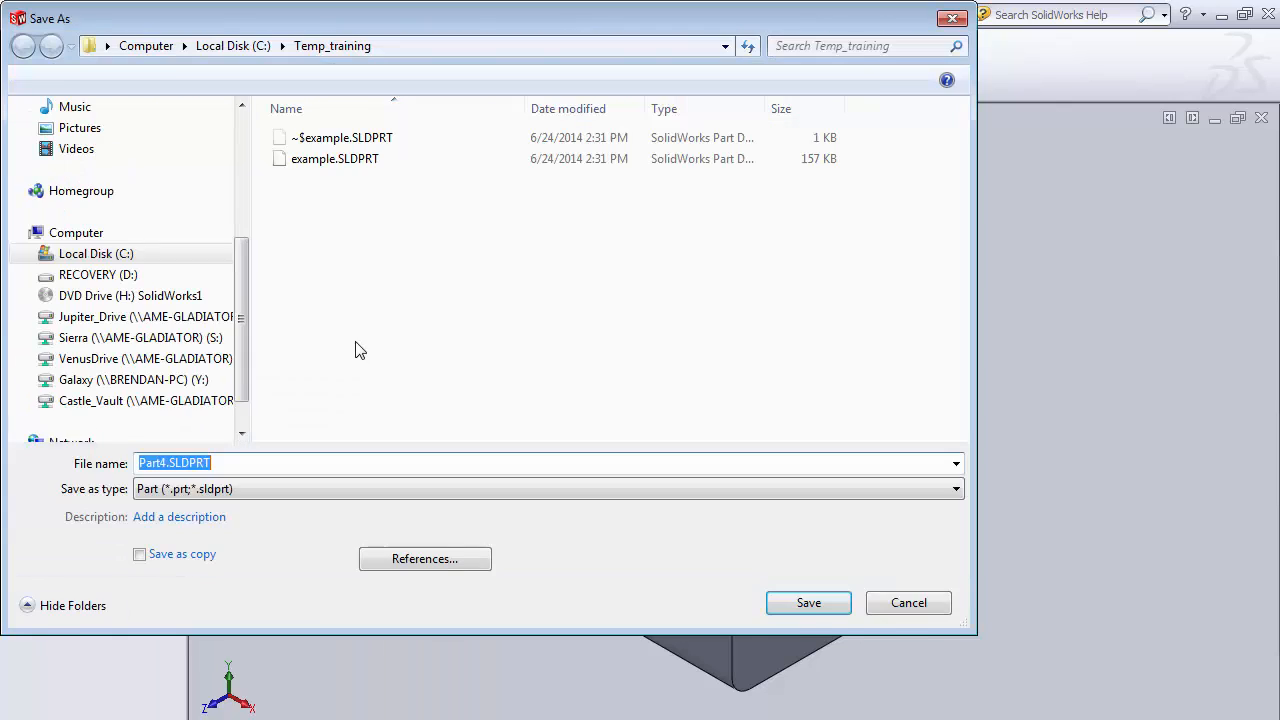
scroll("up", 3)
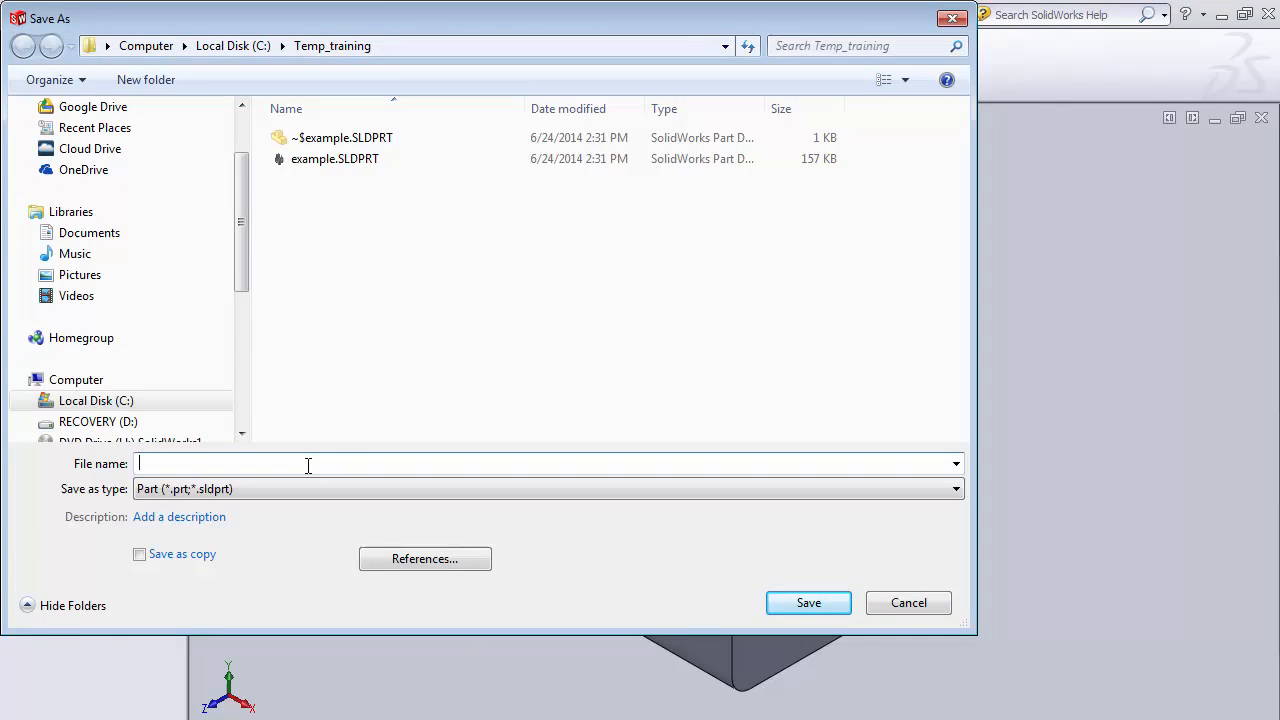
type("example2")
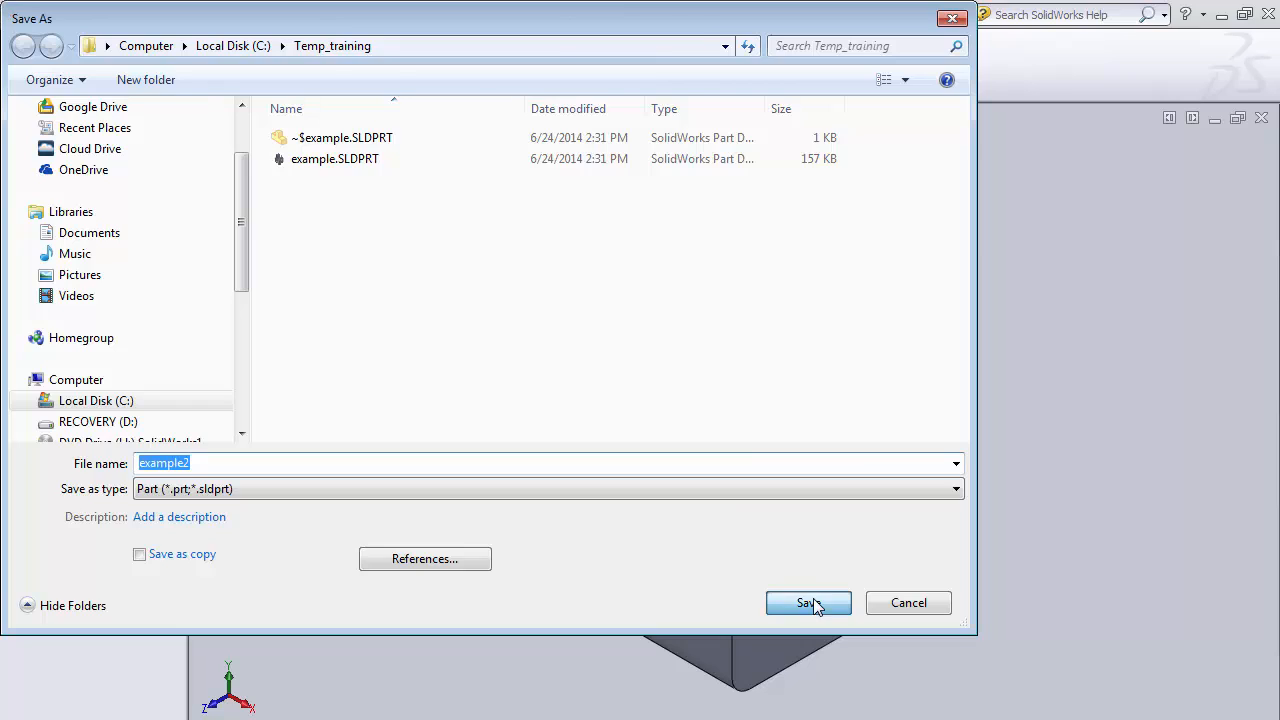
left_click(808, 602)
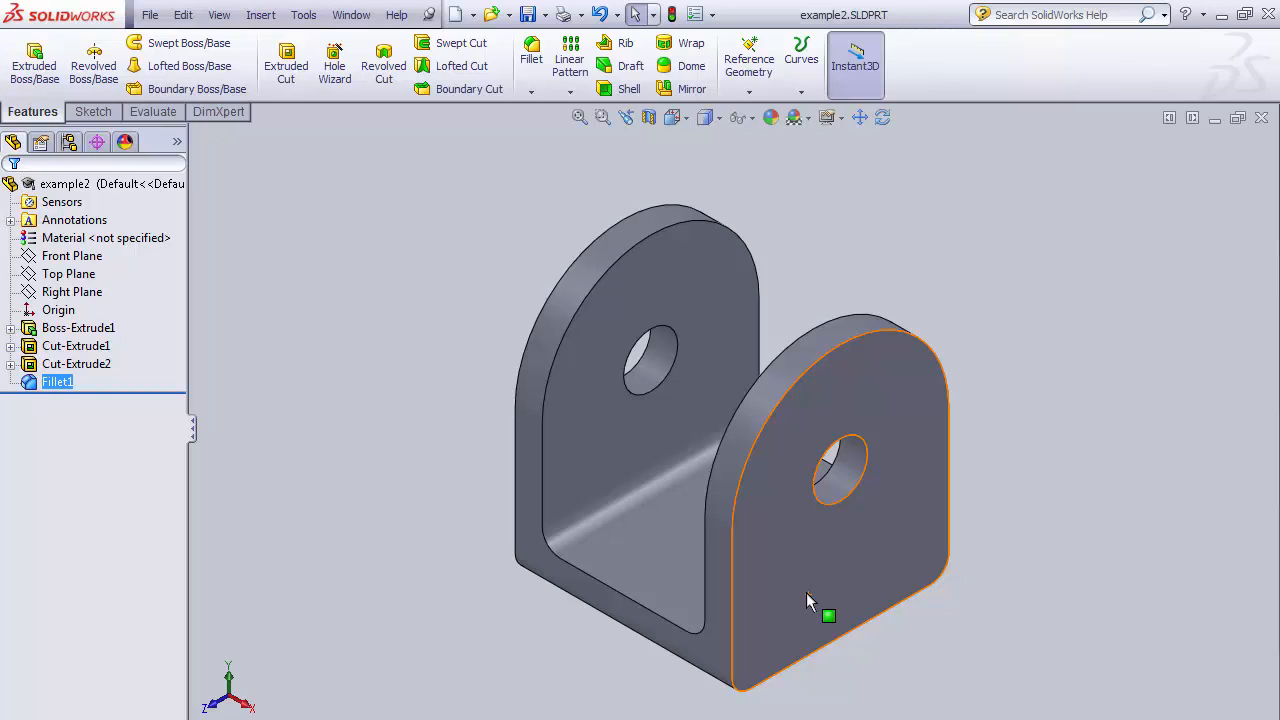
Select the bracket's near side face with the hole to view it flat on
left_click(1088, 380)
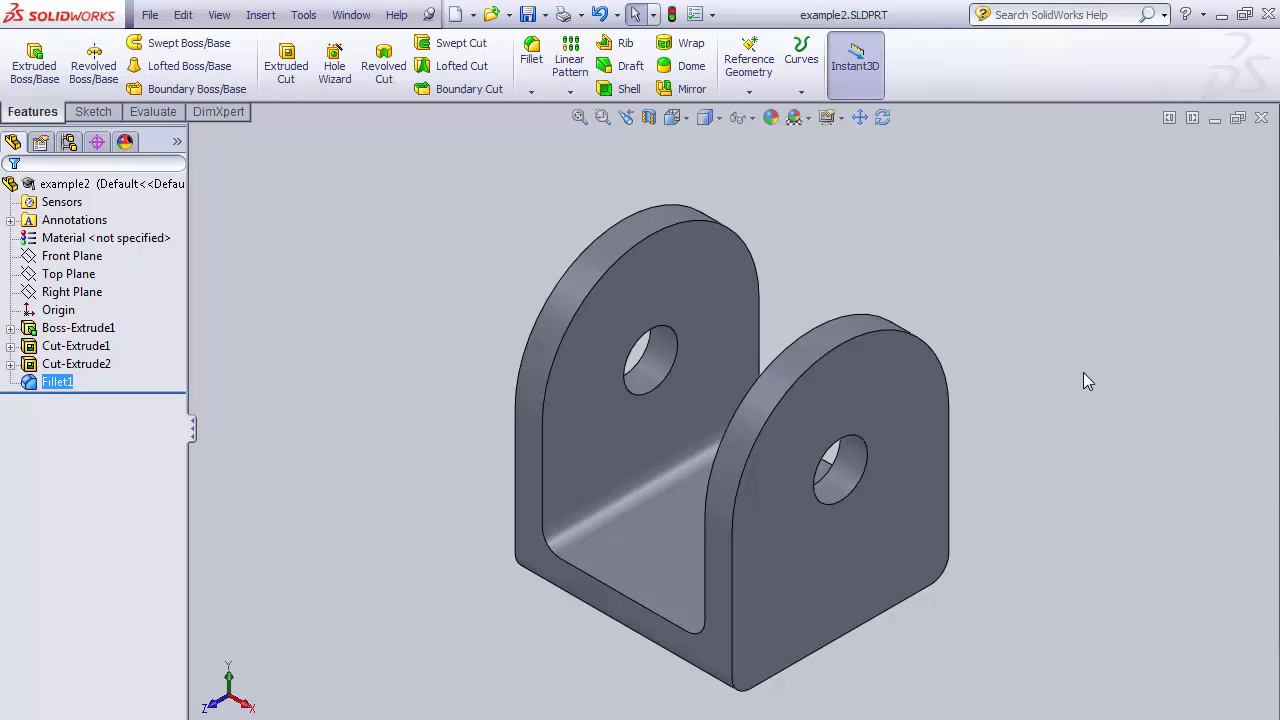
mouse_move(1052, 367)
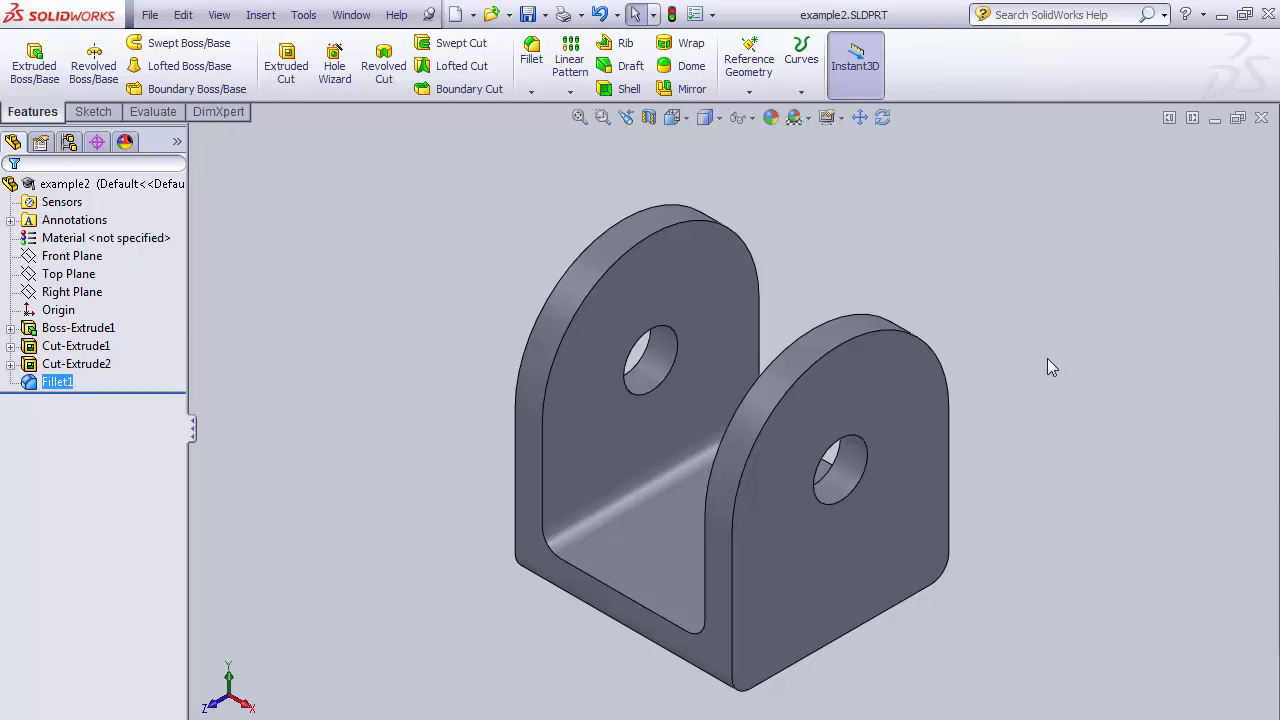
mouse_move(188, 43)
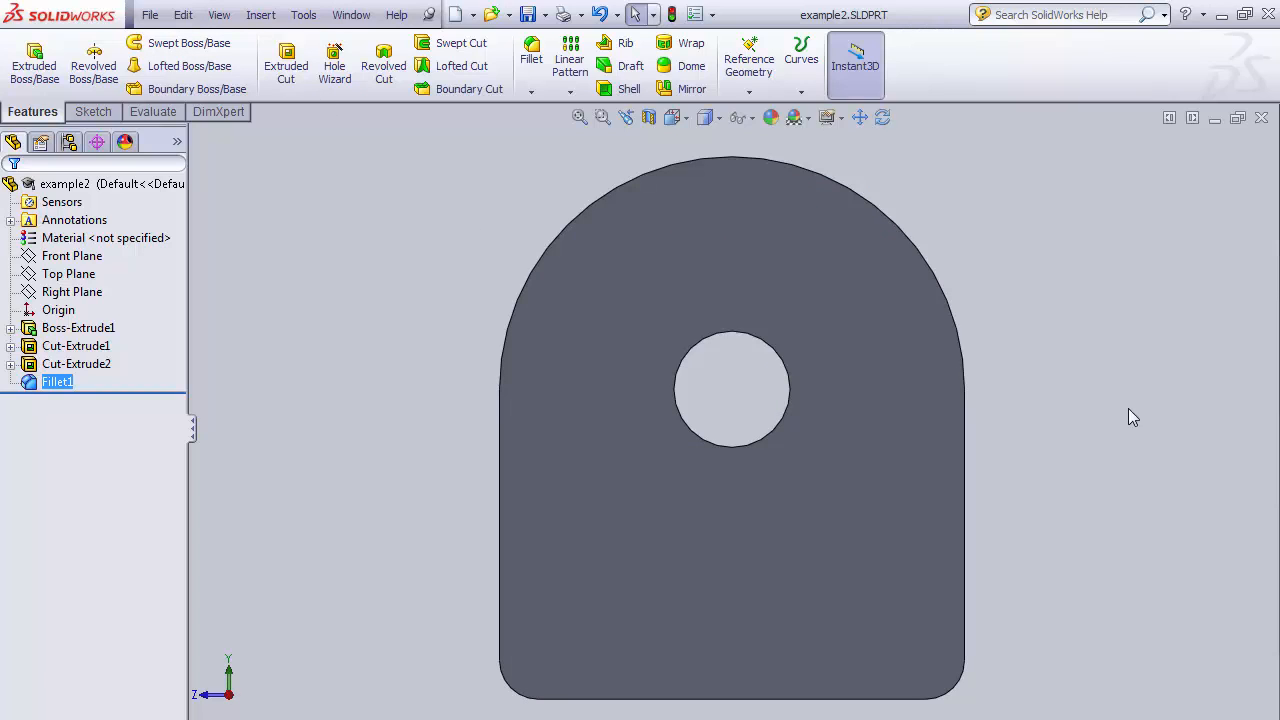
mouse_move(1064, 446)
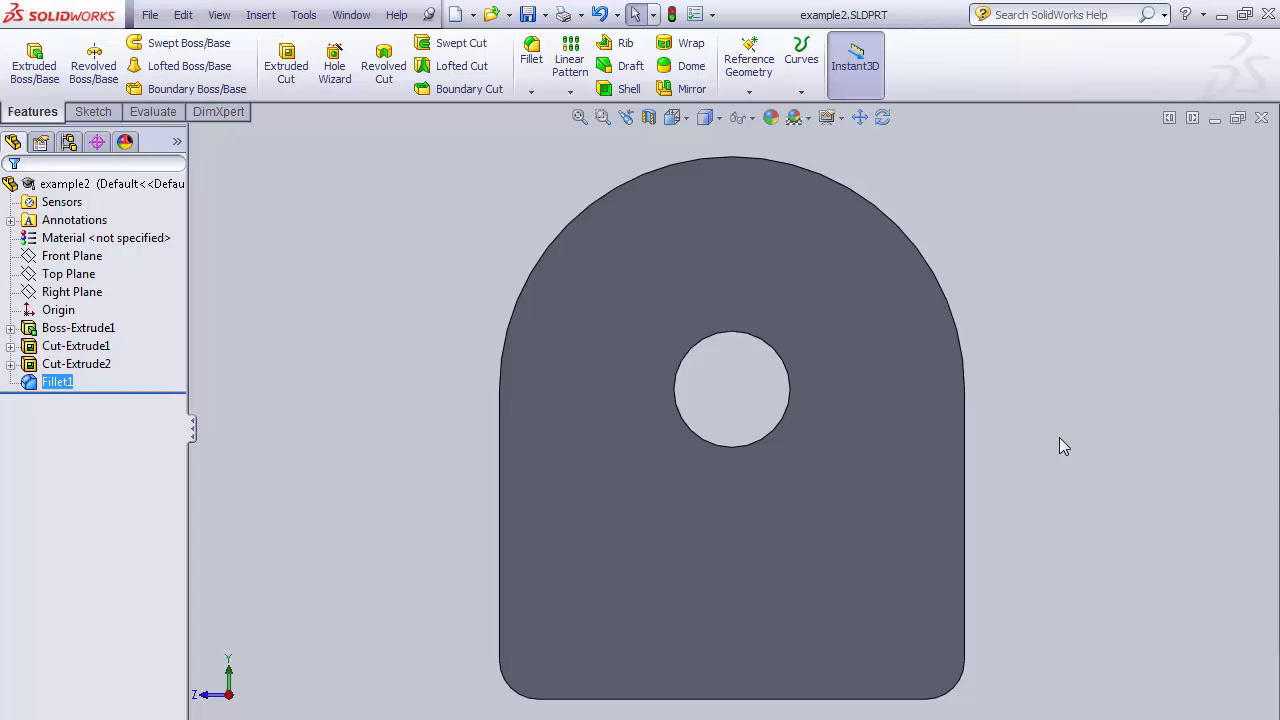
Start a Save As of the part with the file type set to DXF (example2.DXF)
left_click(149, 14)
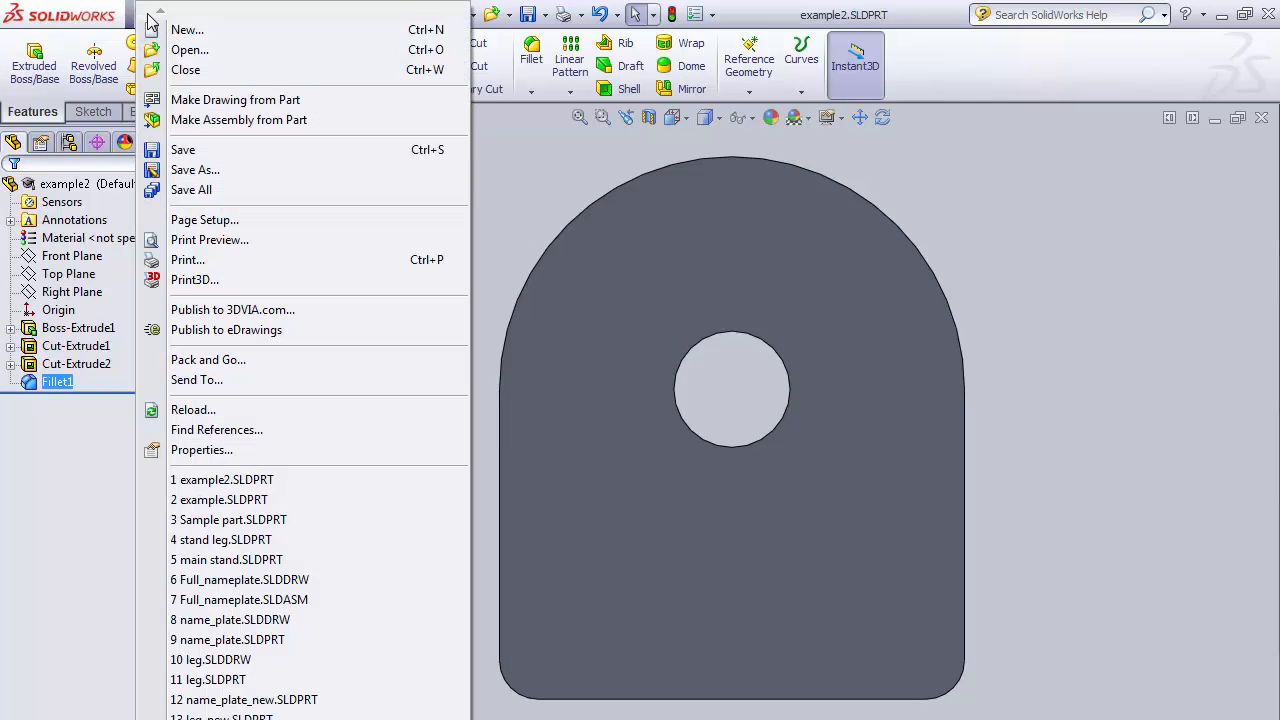
left_click(195, 169)
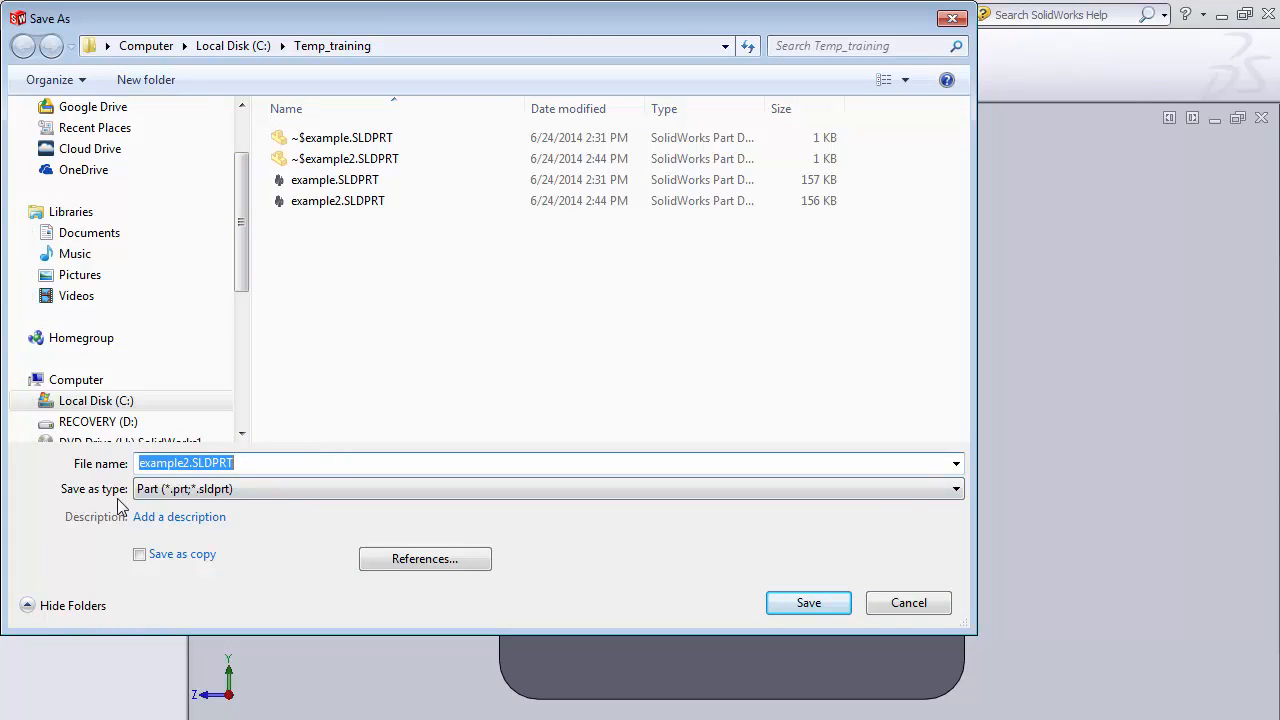
mouse_move(249, 489)
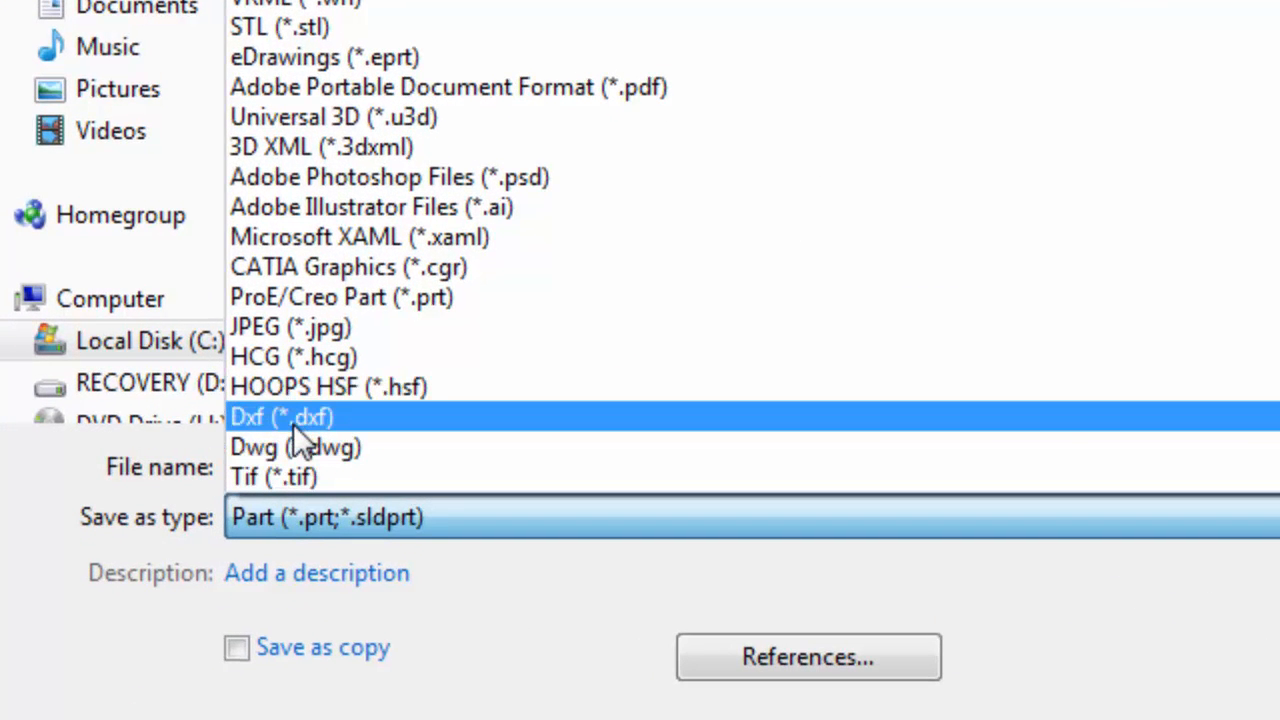
mouse_move(300, 430)
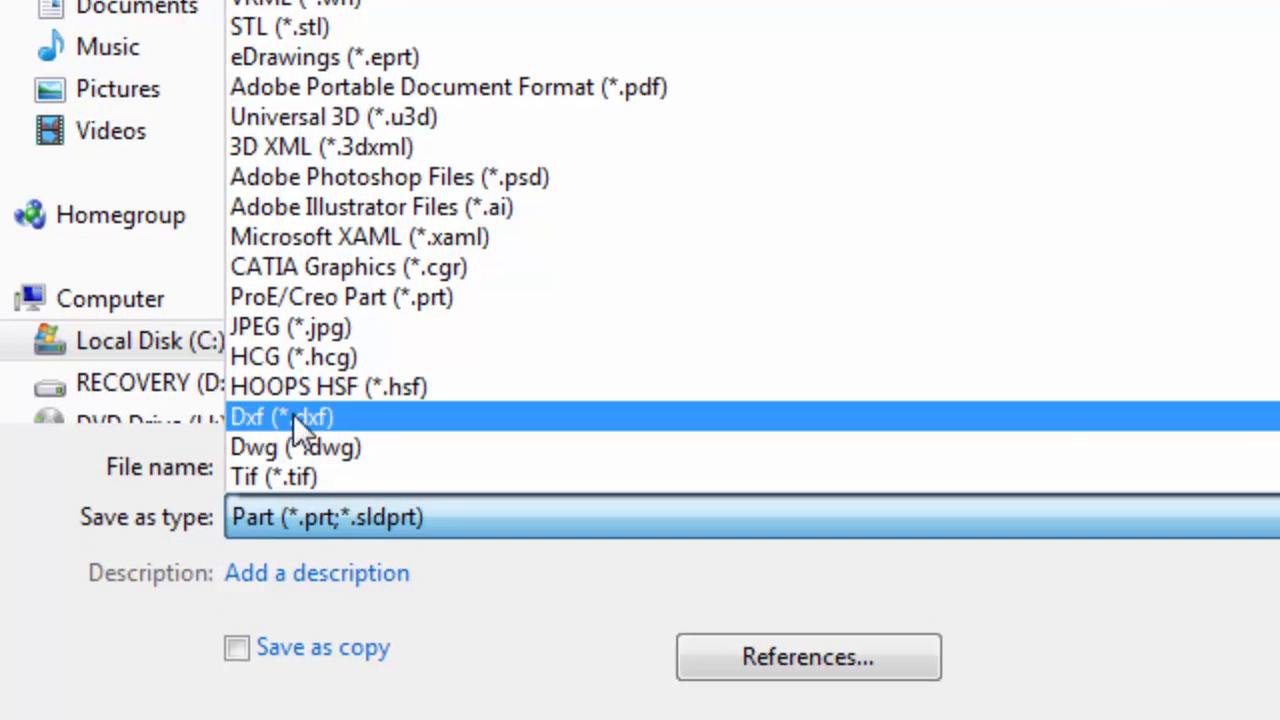
left_click(280, 417)
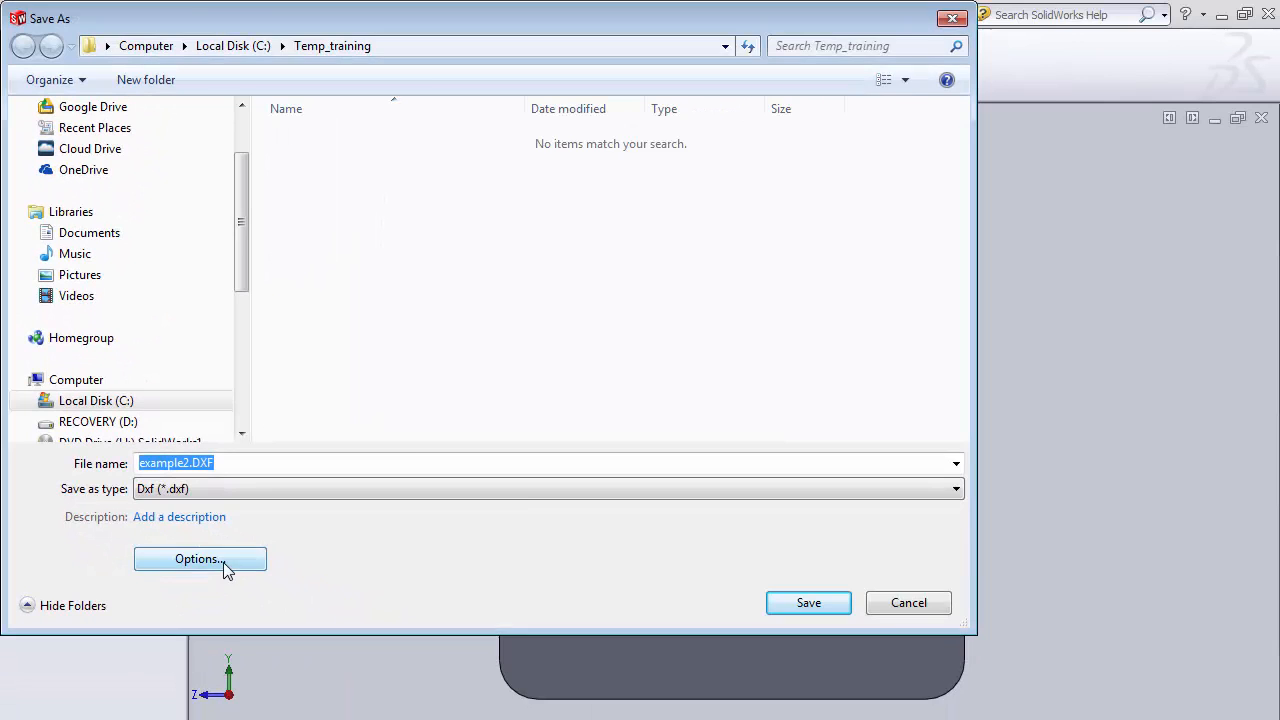
Keep the DXF export version at R2000-2002 and accept the export options
left_click(199, 558)
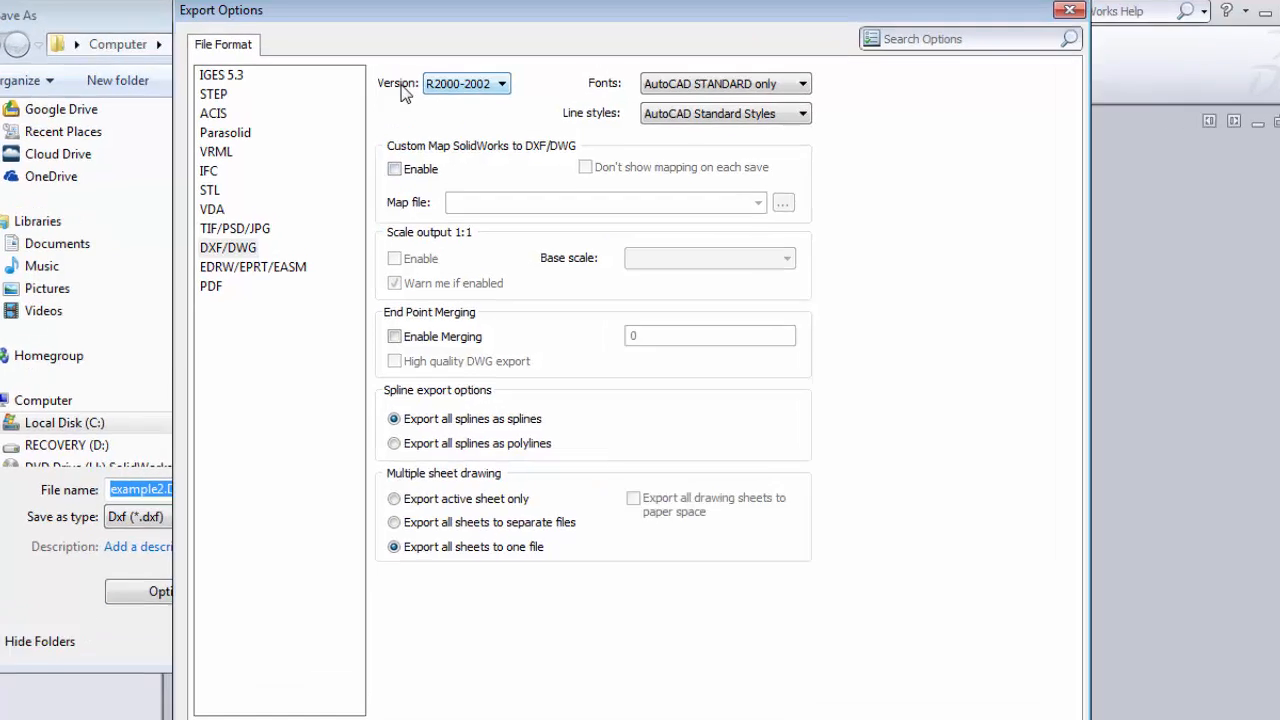
left_click(500, 83)
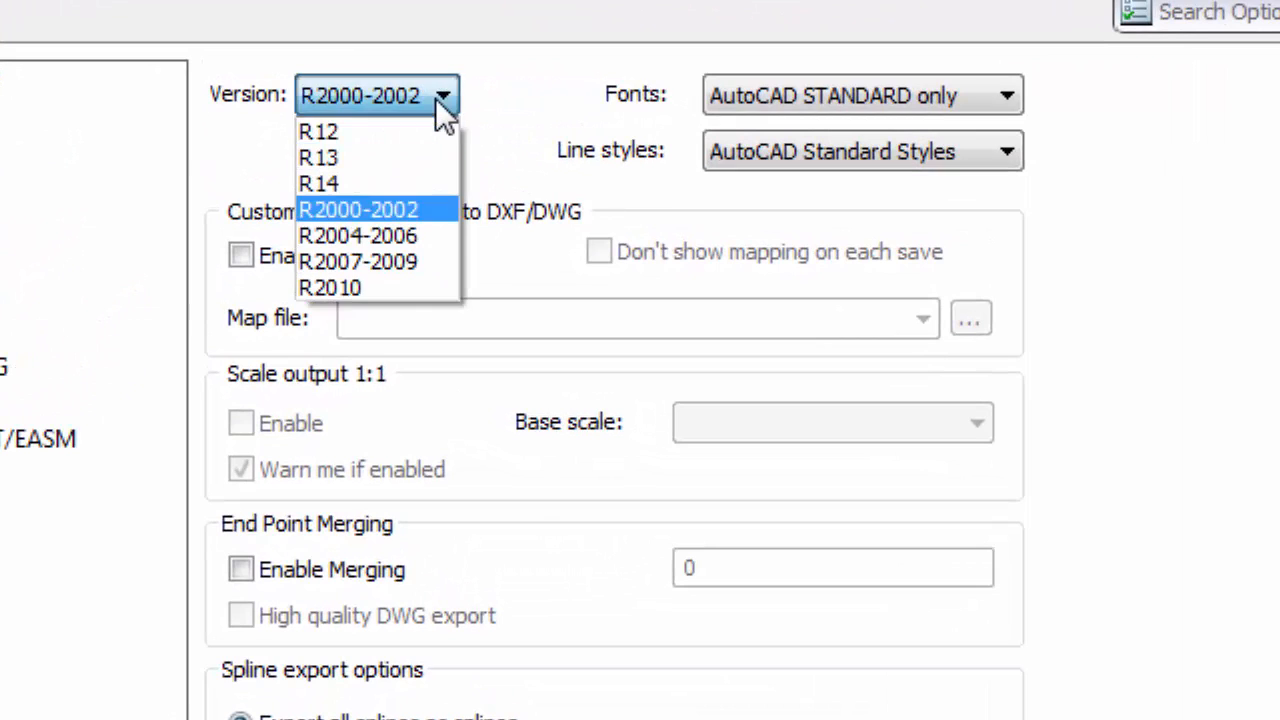
mouse_move(335, 210)
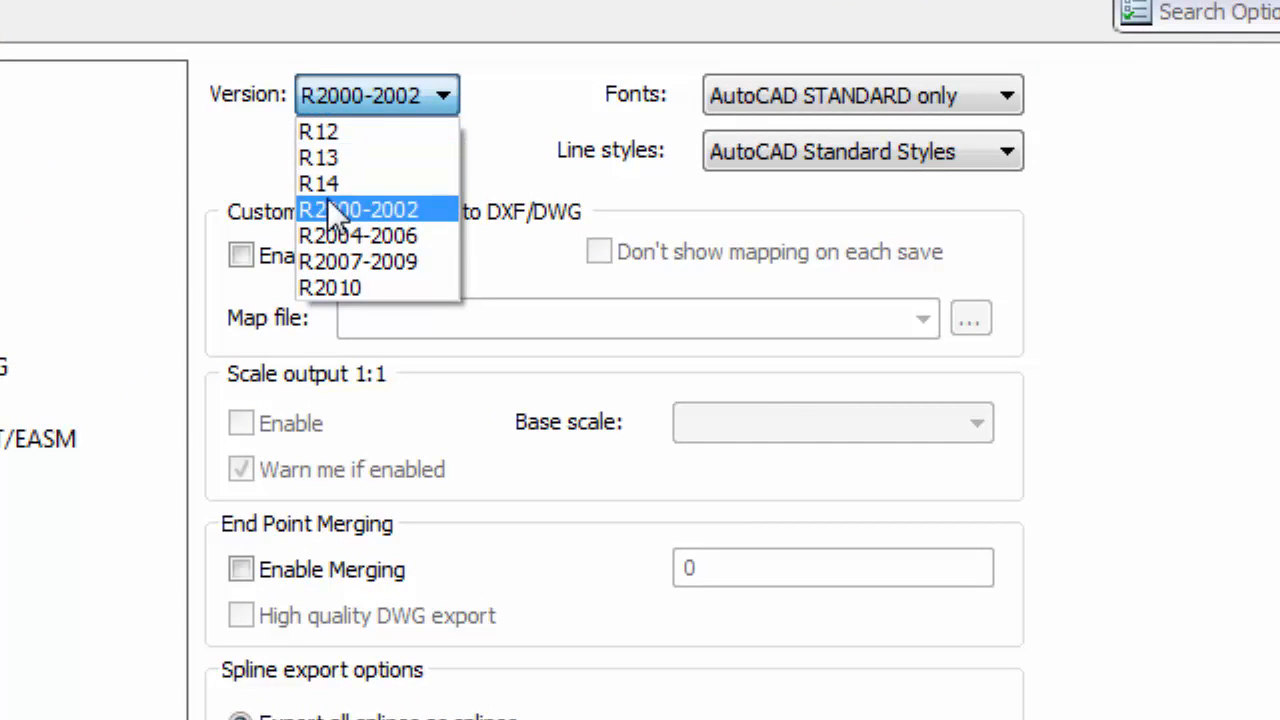
mouse_move(345, 225)
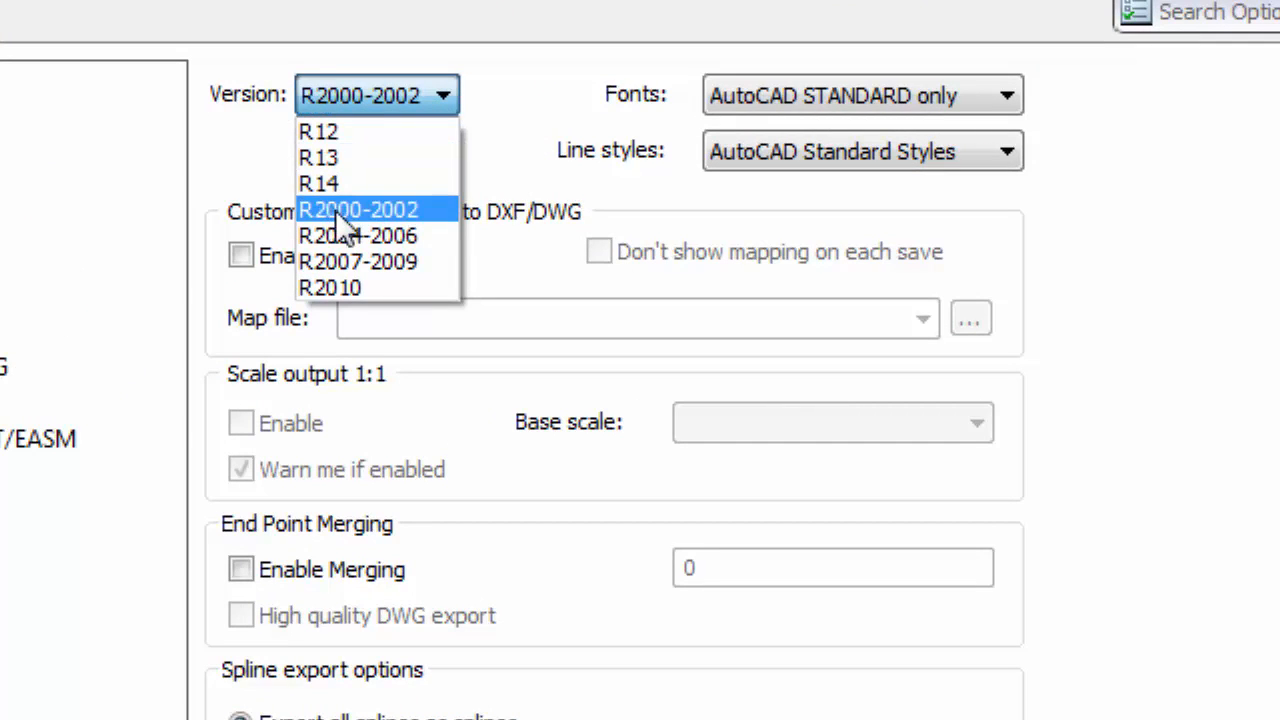
mouse_move(390, 235)
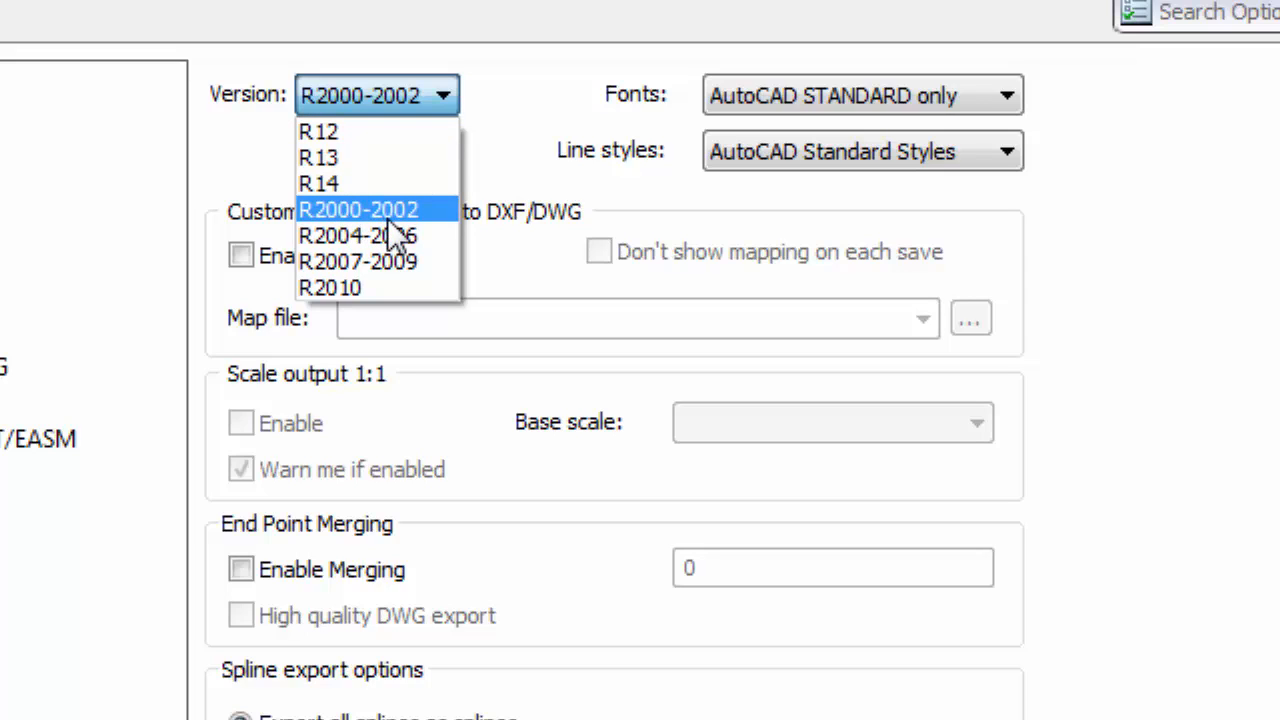
left_click(358, 210)
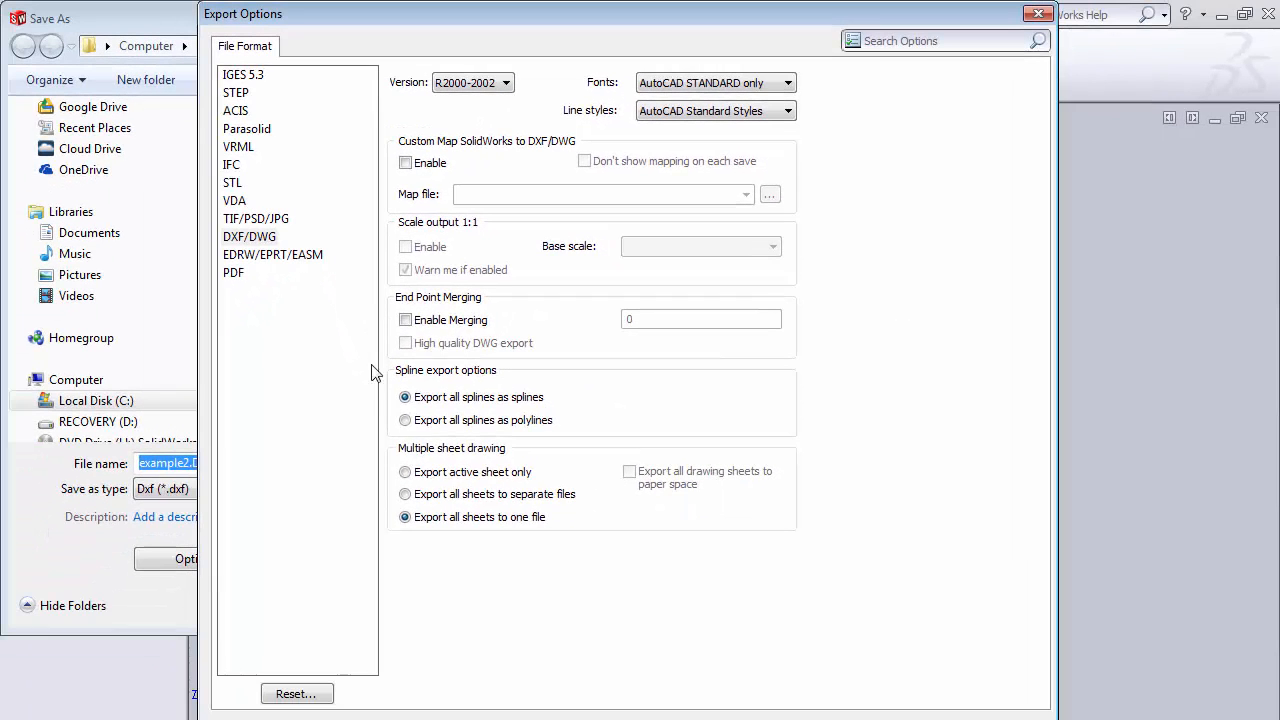
mouse_move(479, 521)
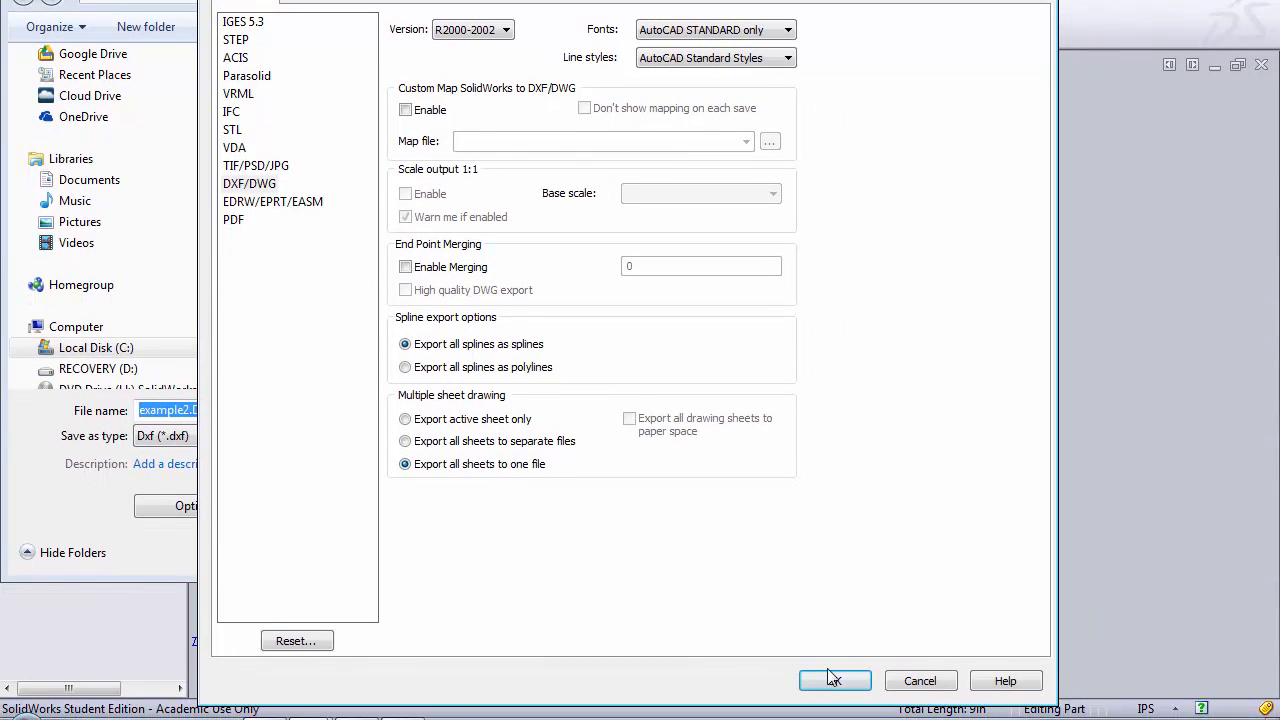
left_click(835, 680)
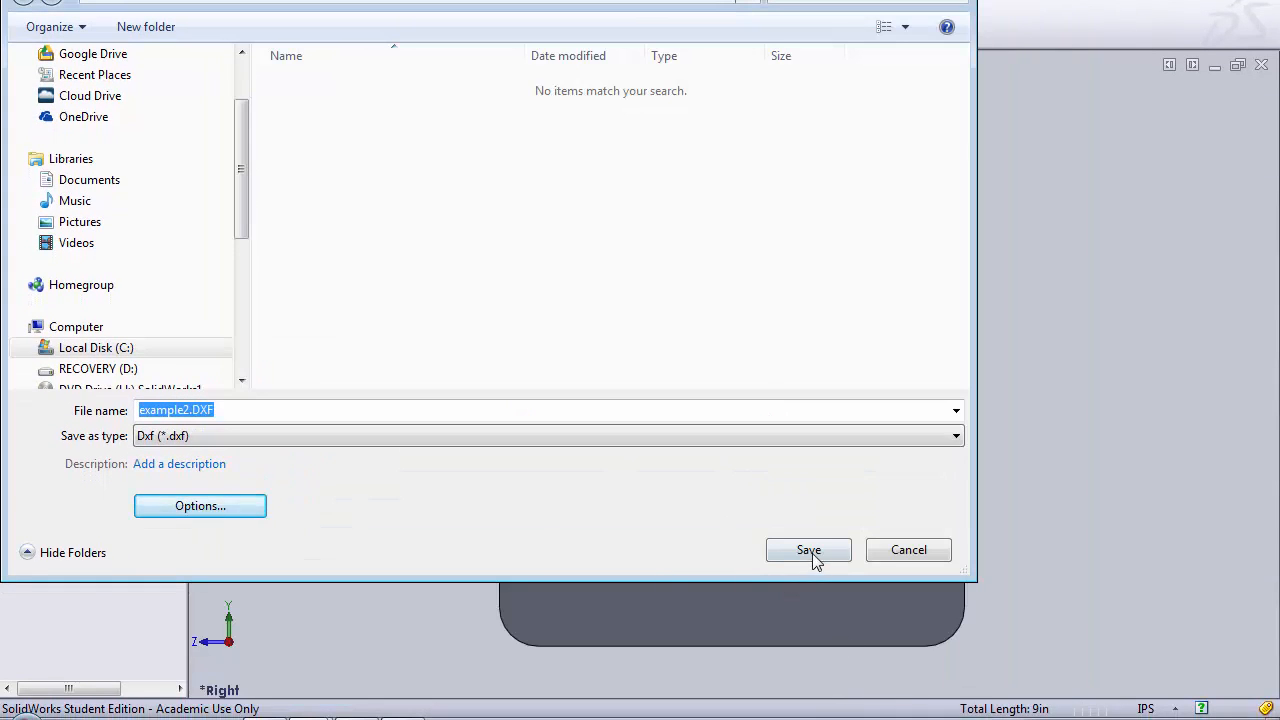
Confirm the DXF save and export annotation views with *Current checked
left_click(808, 550)
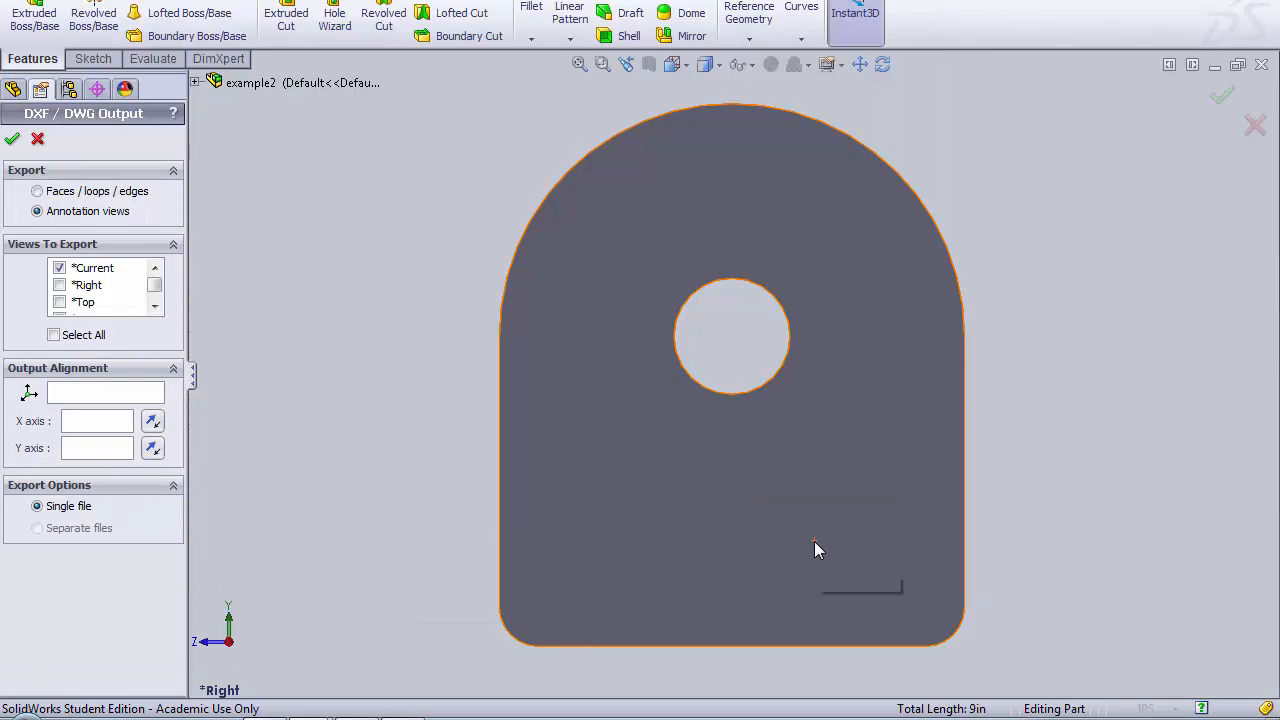
mouse_move(817, 549)
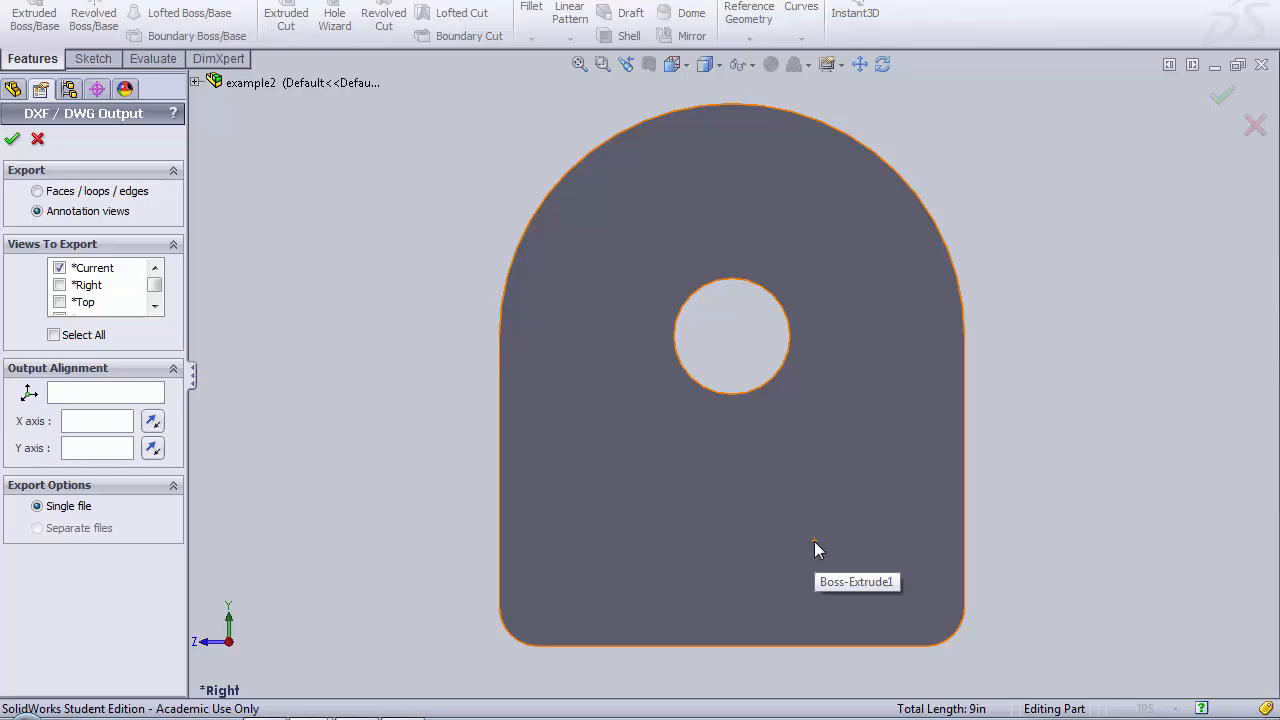
mouse_move(818, 548)
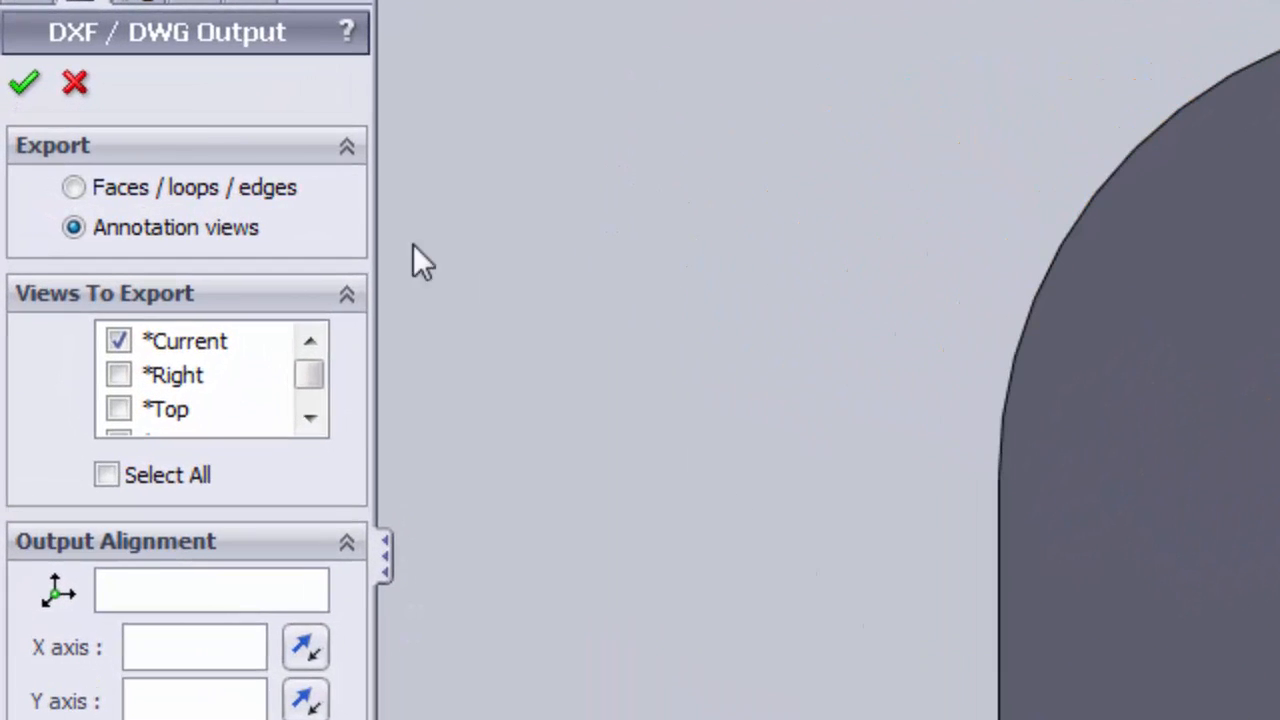
mouse_move(170, 75)
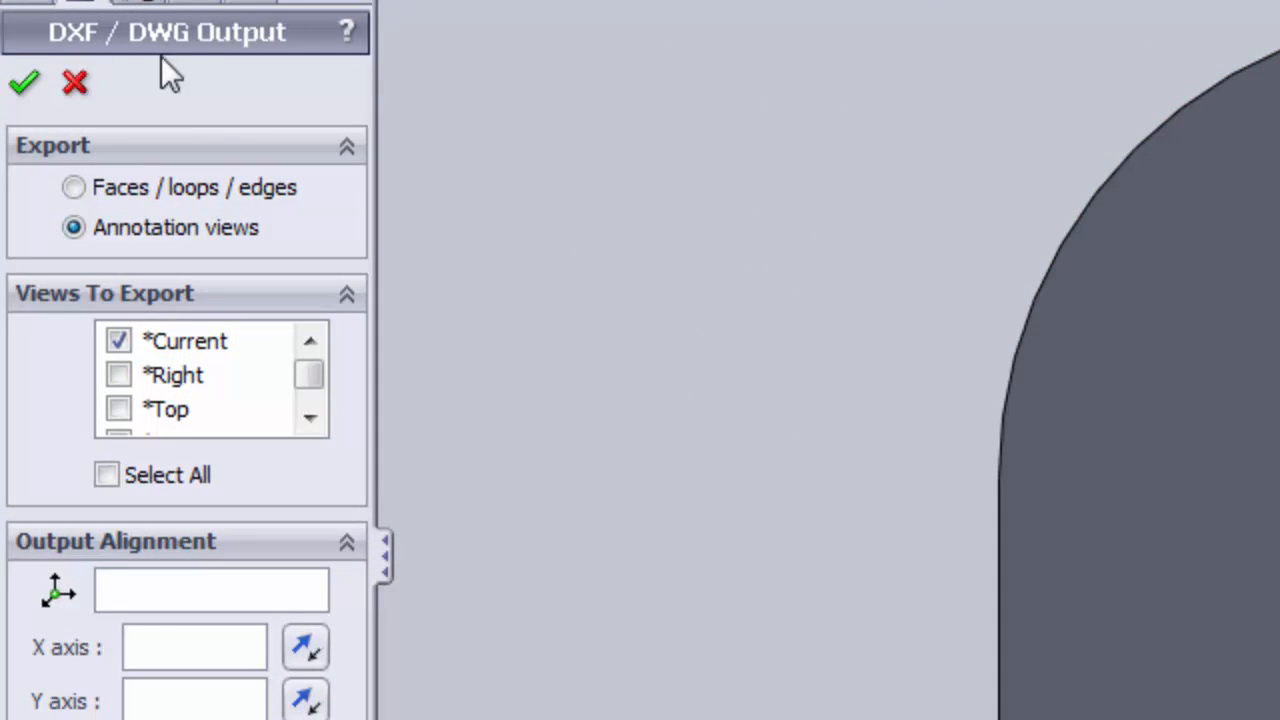
mouse_move(250, 45)
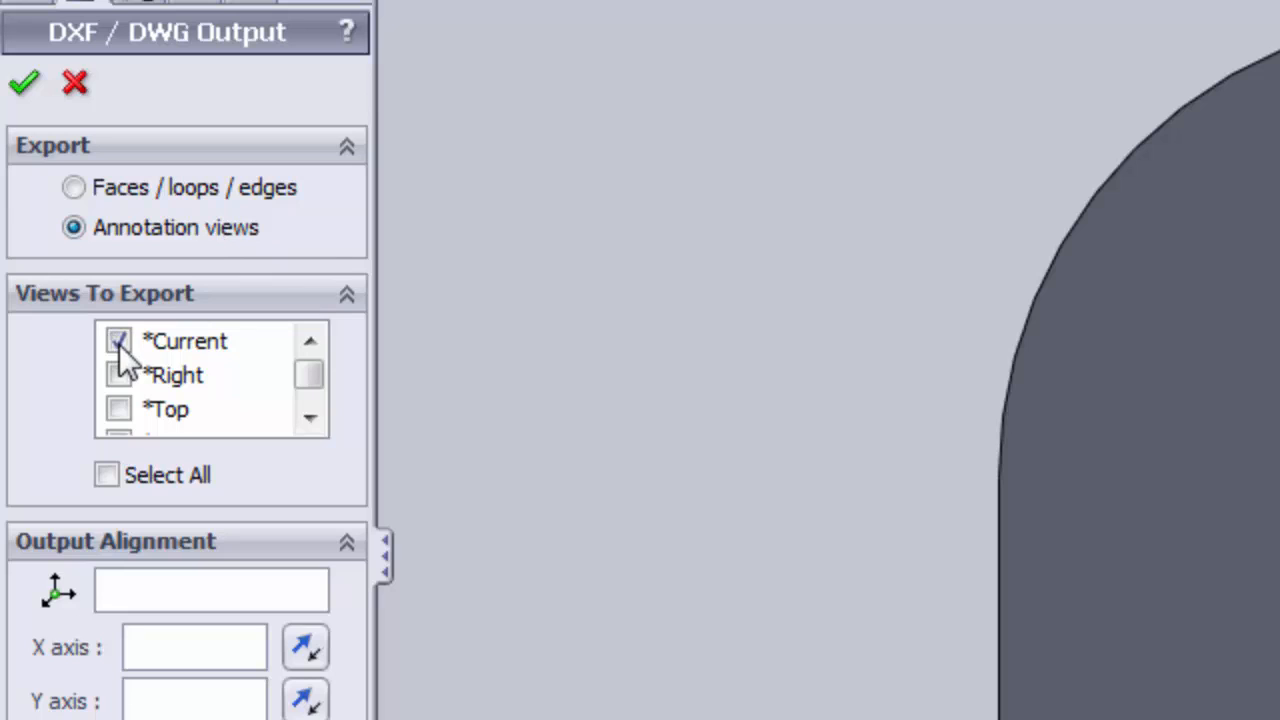
left_click(118, 341)
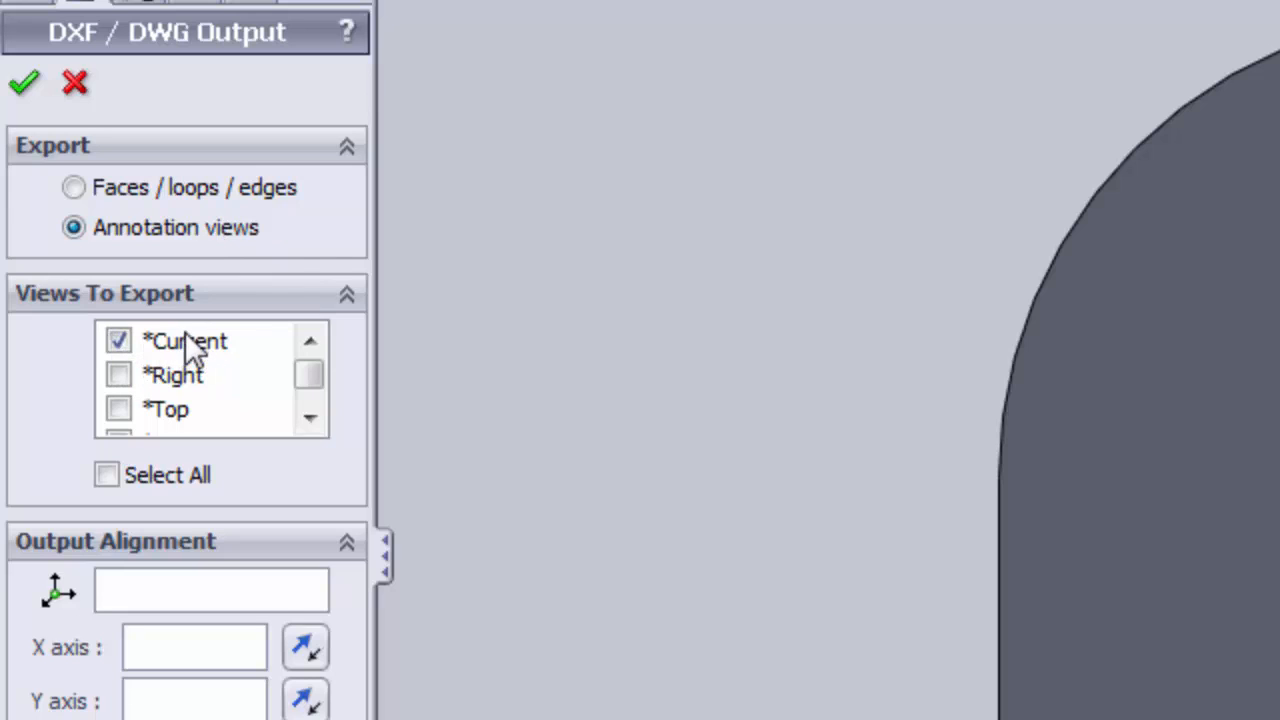
mouse_move(180, 335)
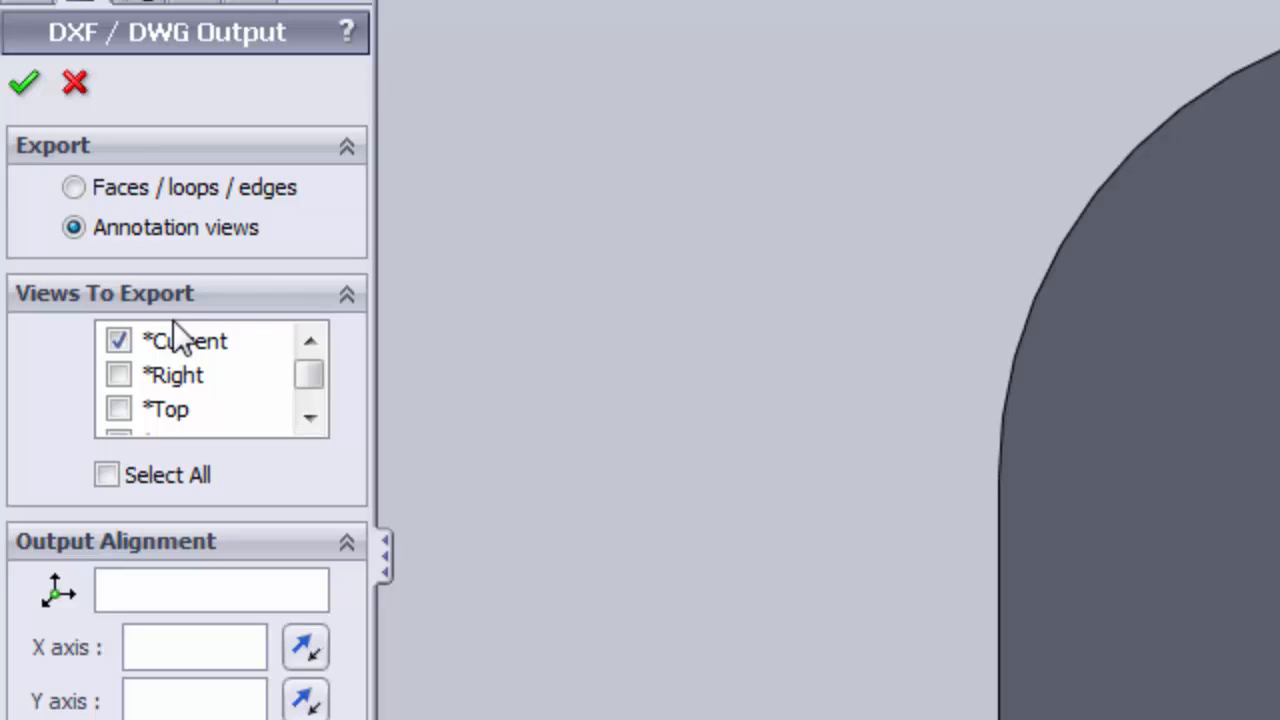
mouse_move(25, 85)
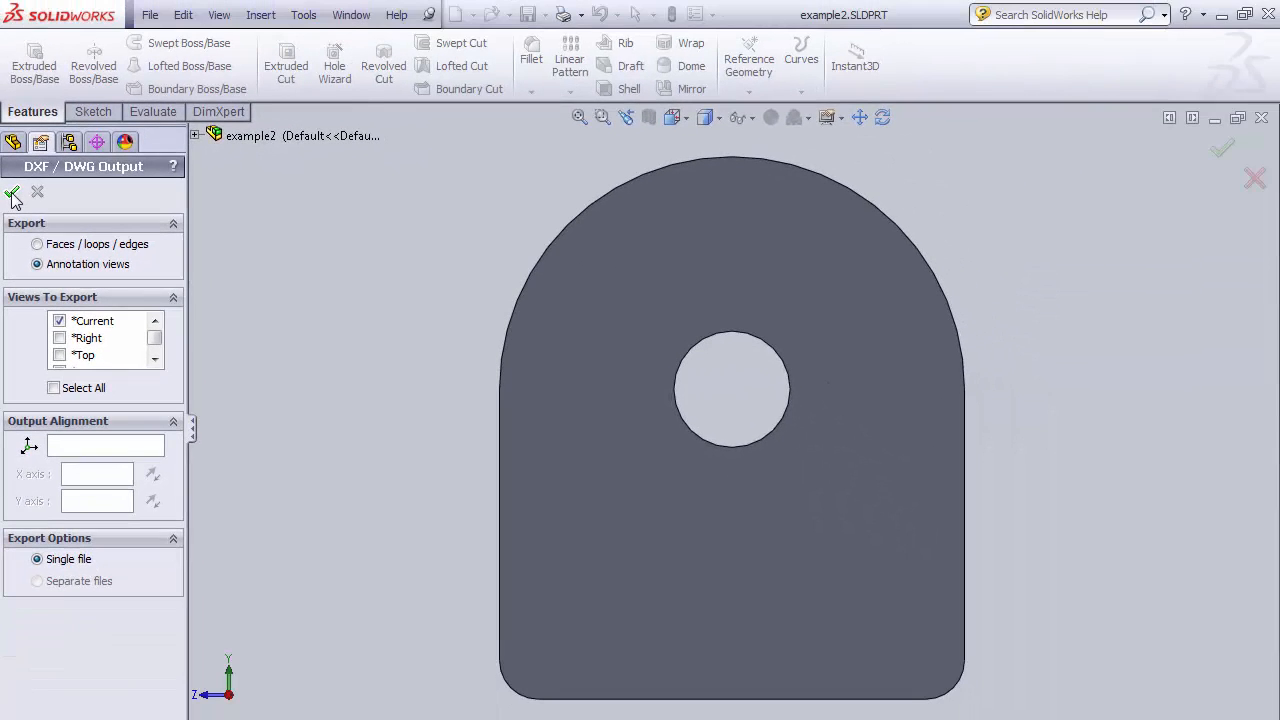
Accept the DXF output and save the side-face outline with its hole from the cleanup preview
left_click(14, 195)
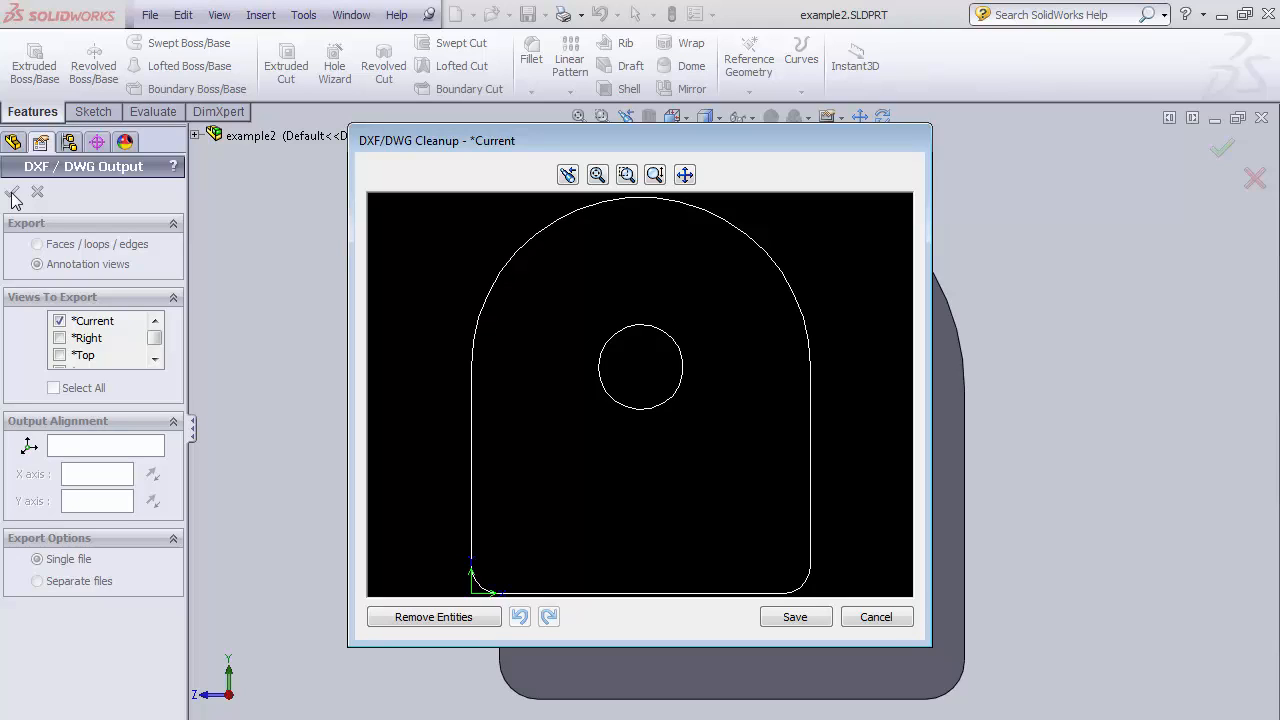
mouse_move(258, 330)
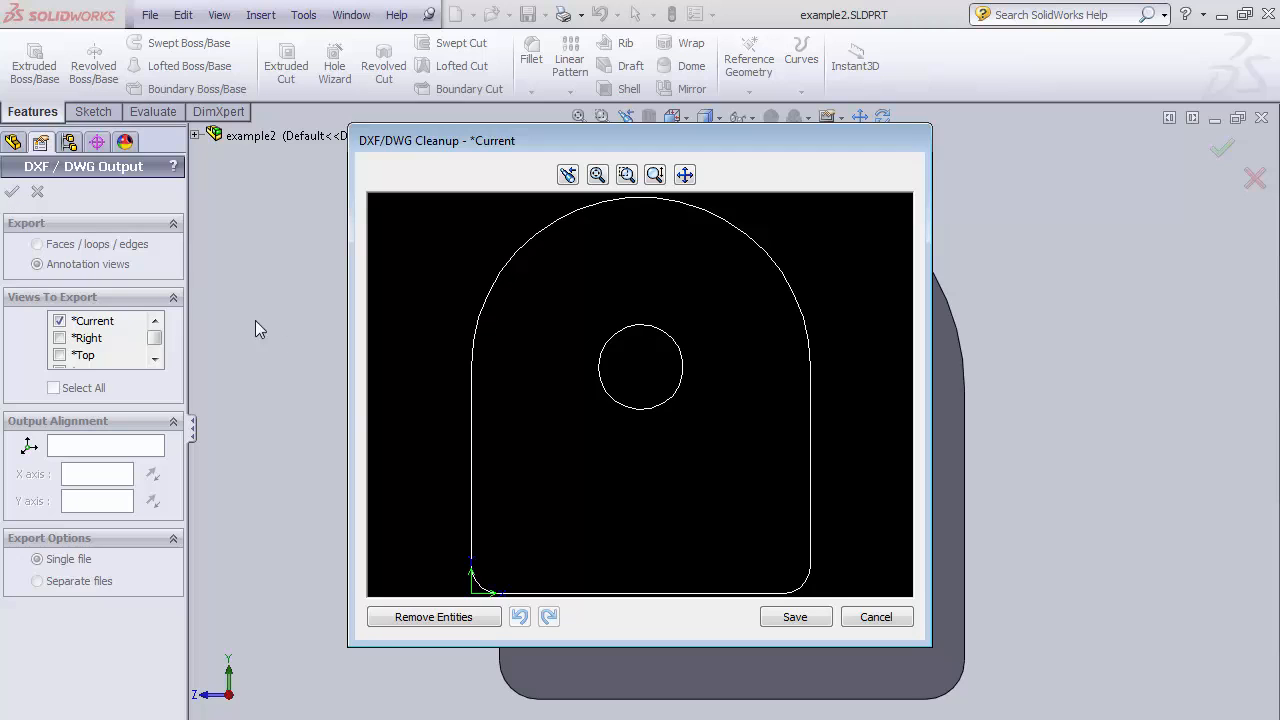
mouse_move(795, 617)
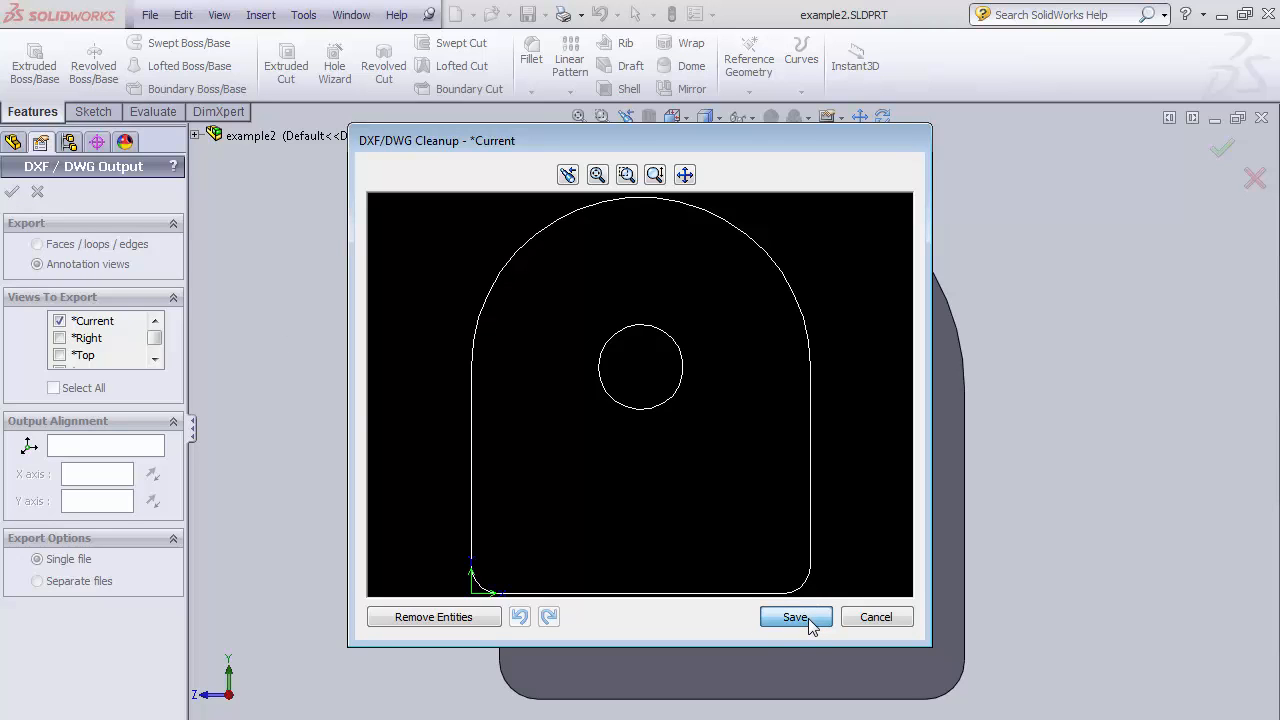
left_click(795, 616)
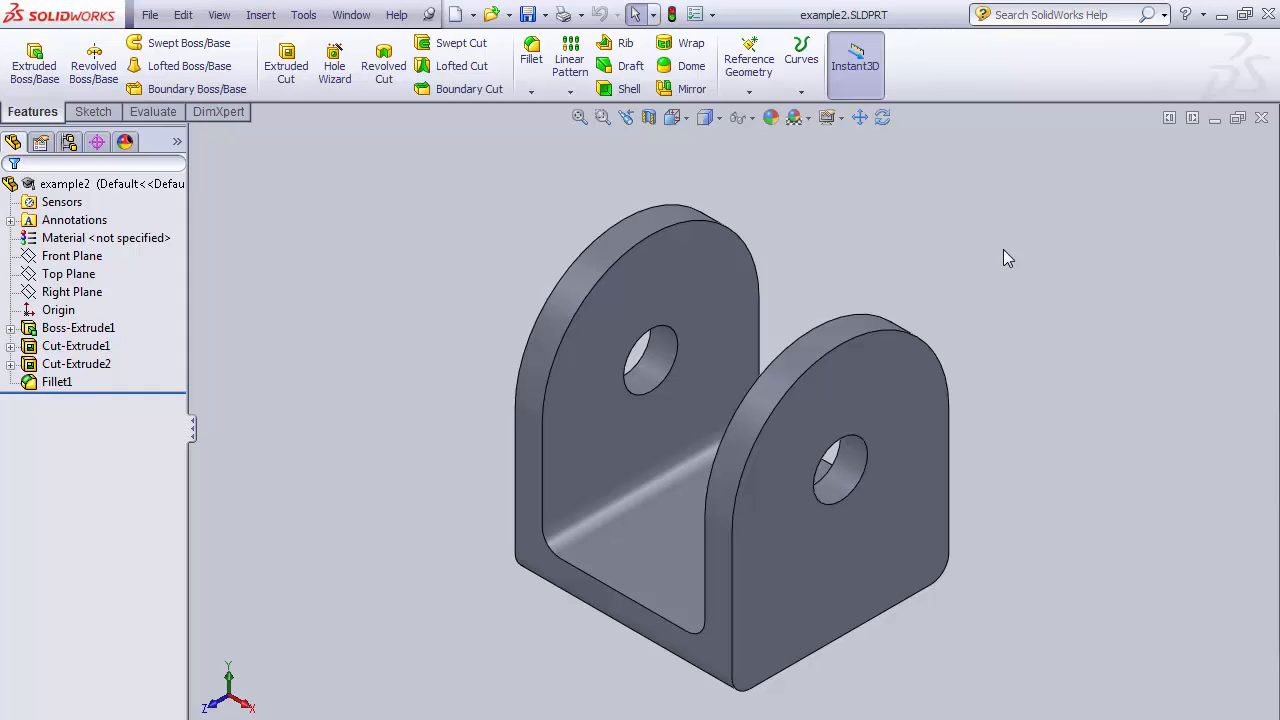
mouse_move(687, 150)
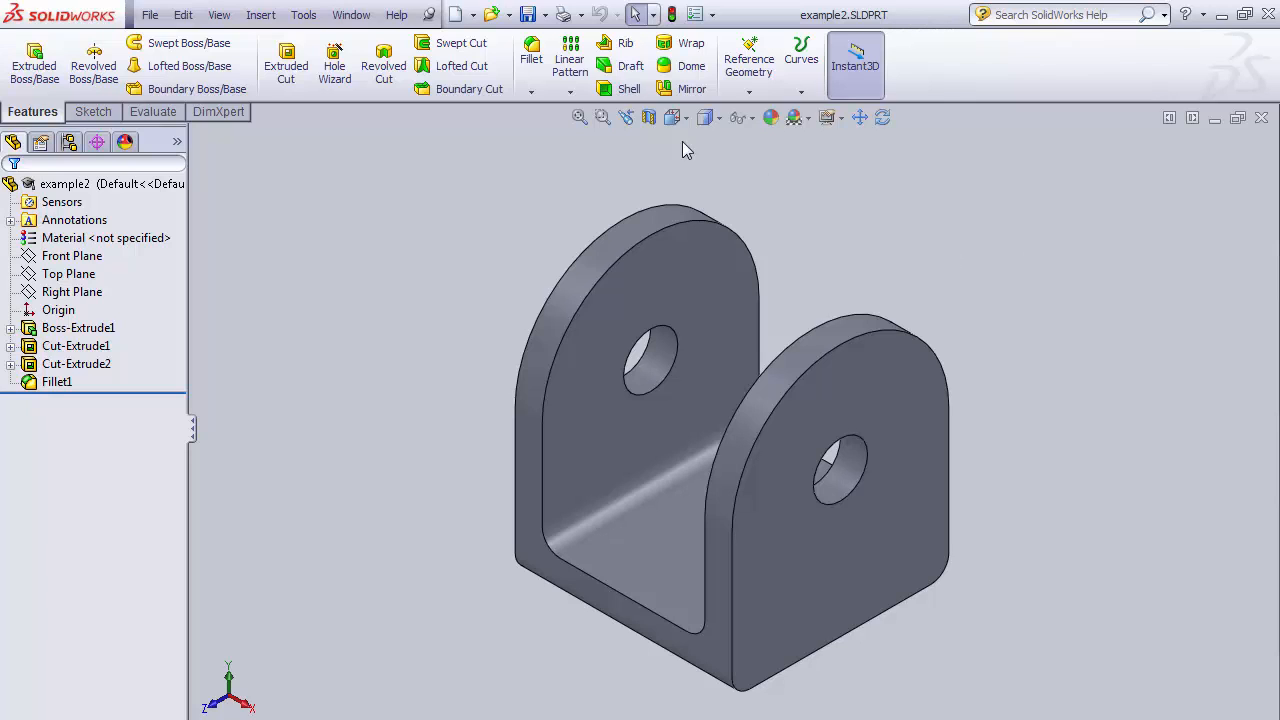
Start a Save As of the bracket with STL chosen as the file type (example2.STL)
left_click(150, 14)
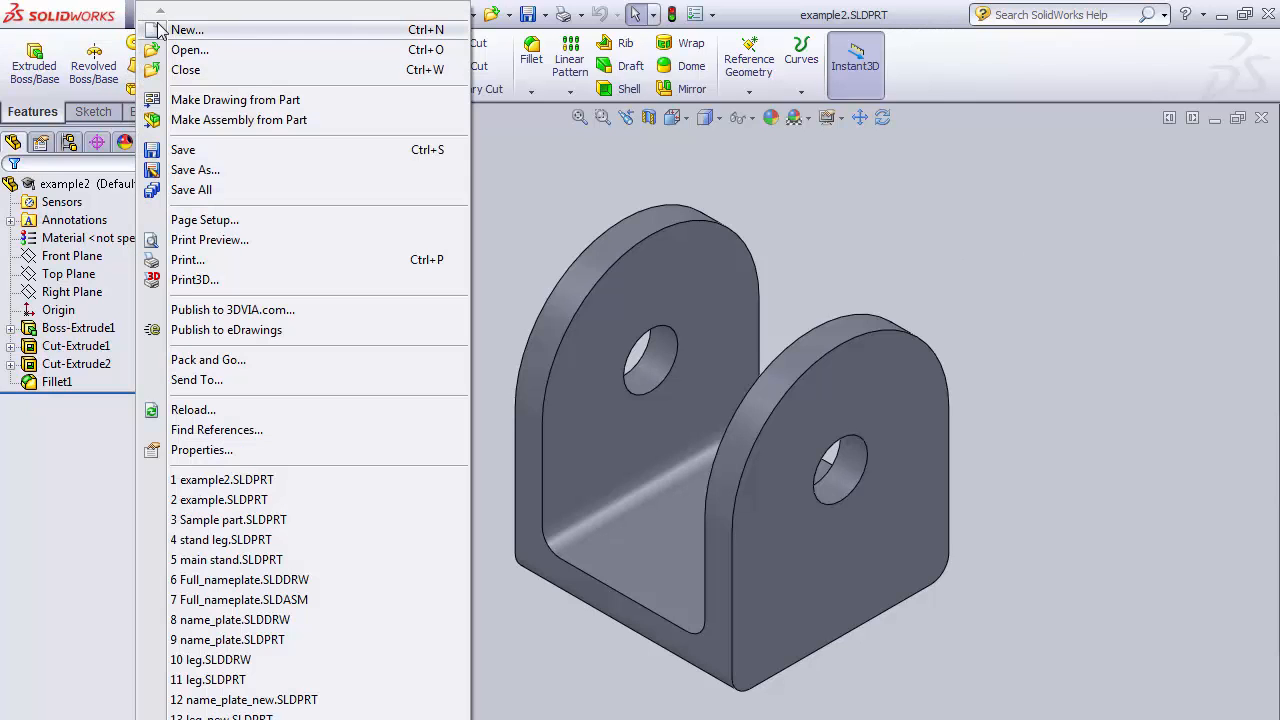
mouse_move(195, 170)
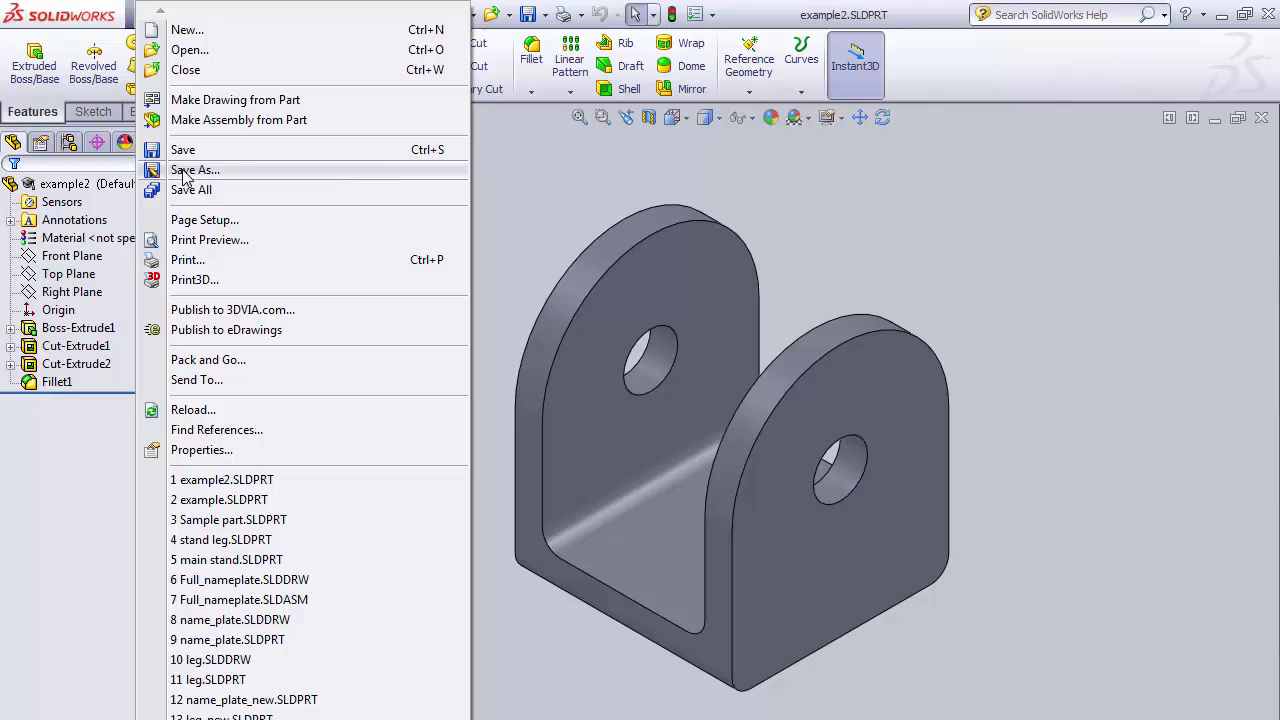
left_click(196, 169)
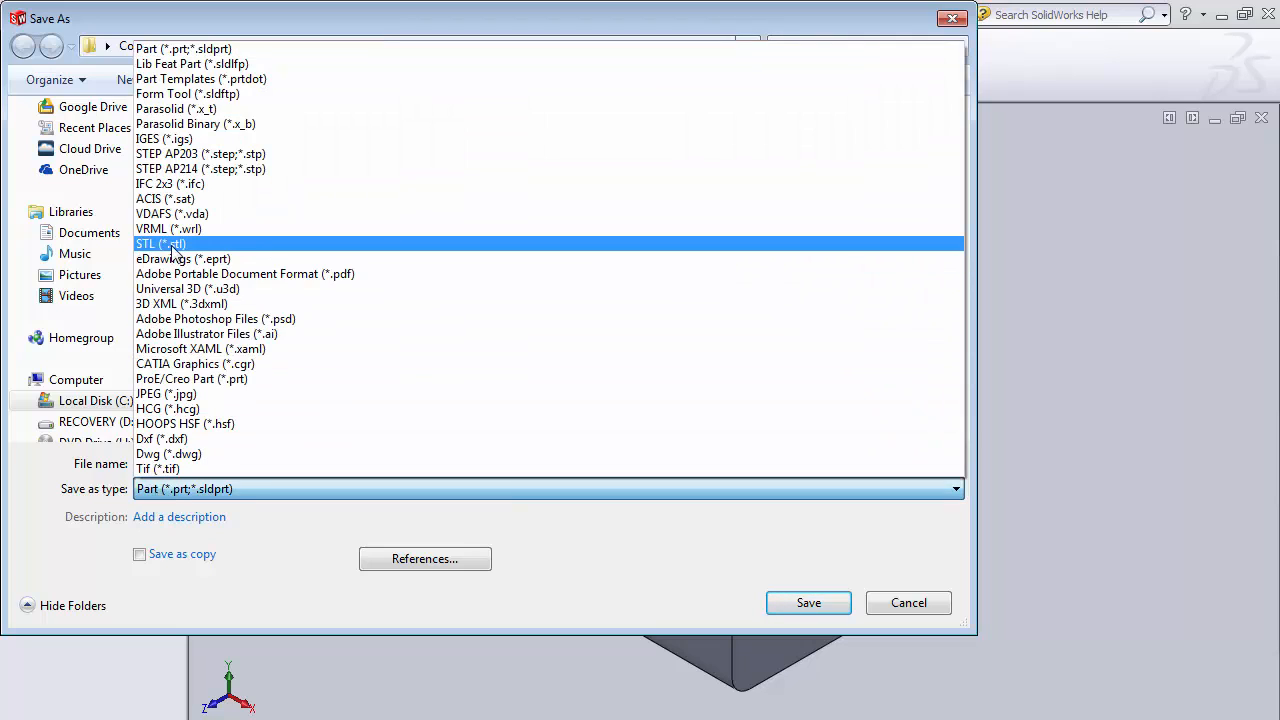
left_click(160, 244)
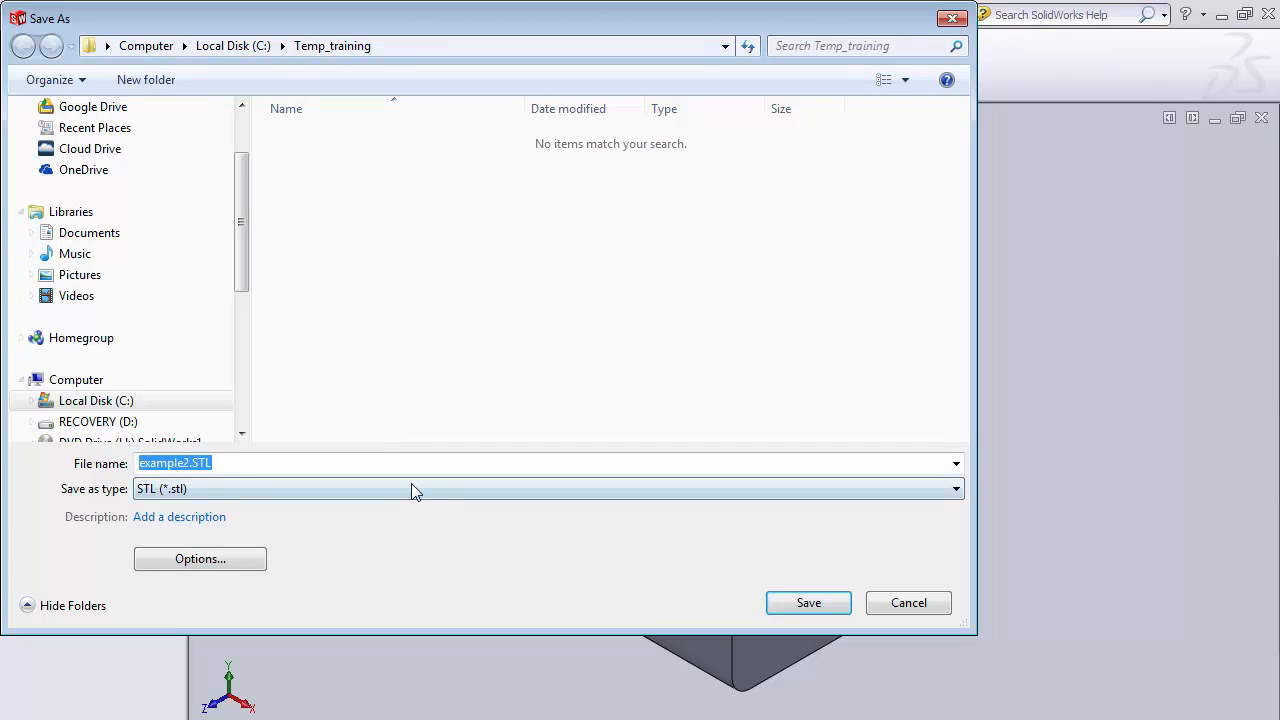
Set the STL export unit to inches and the resolution to Fine
left_click(199, 558)
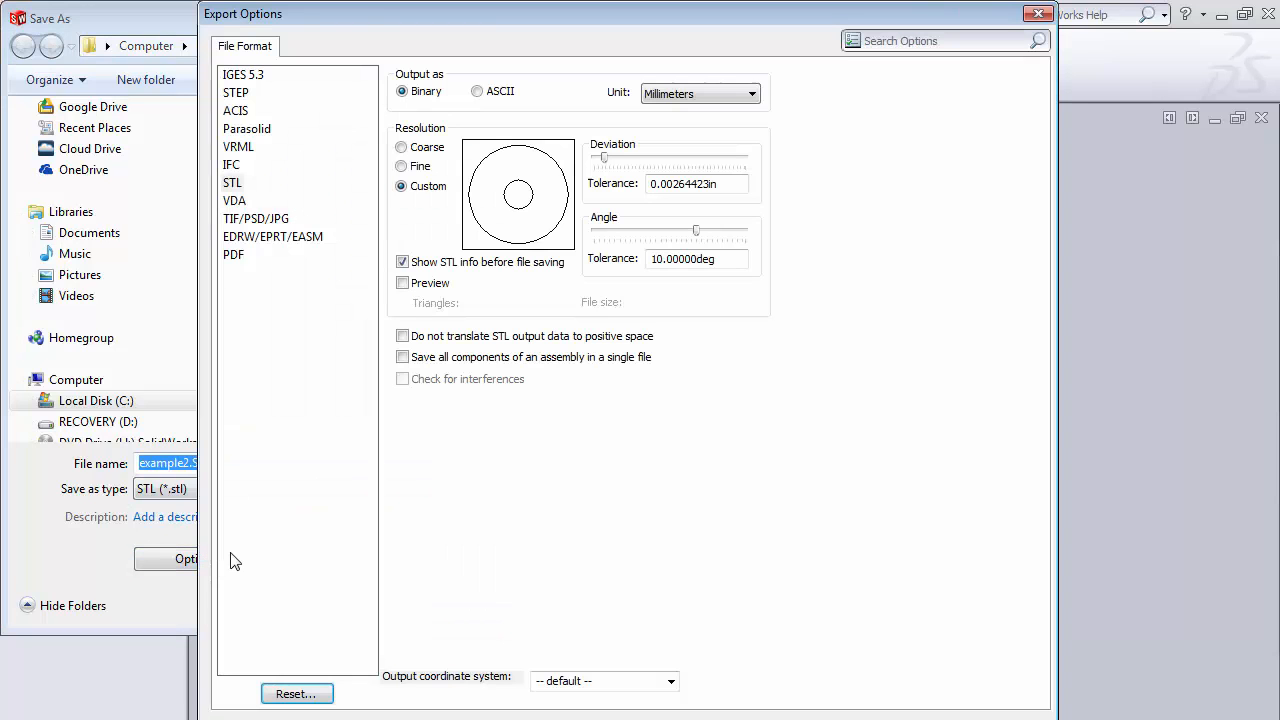
mouse_move(384, 538)
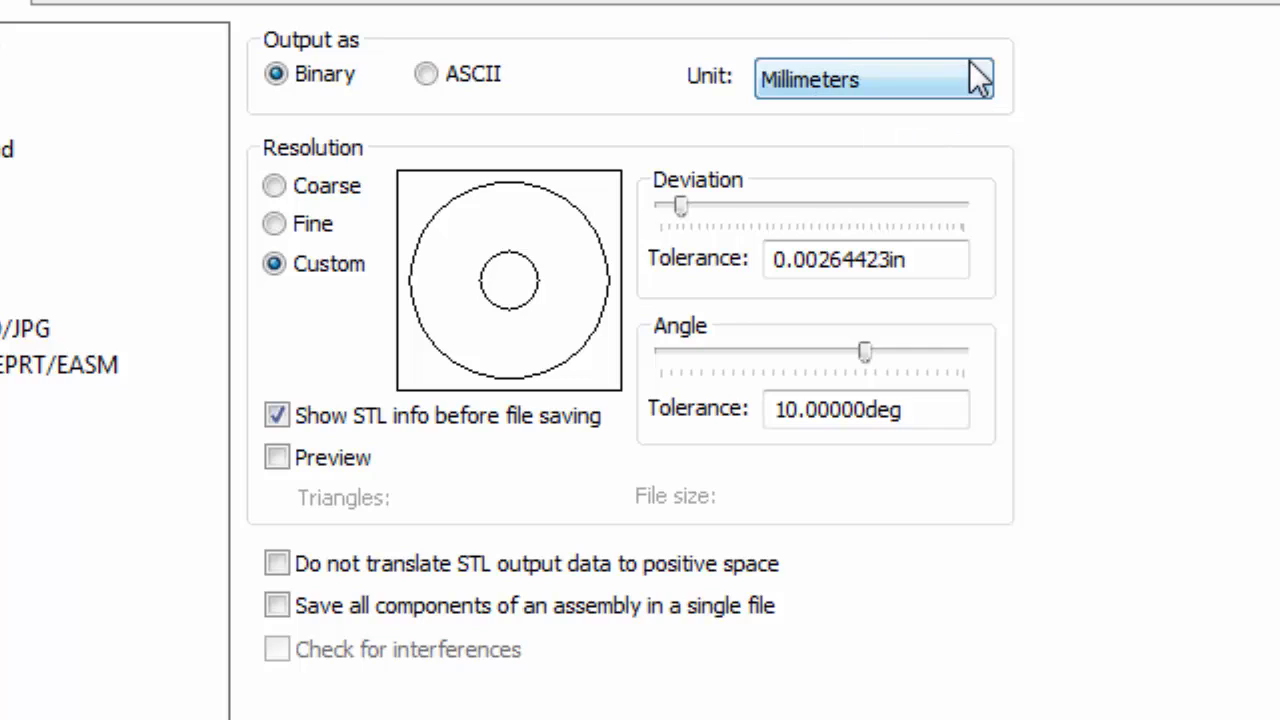
left_click(975, 79)
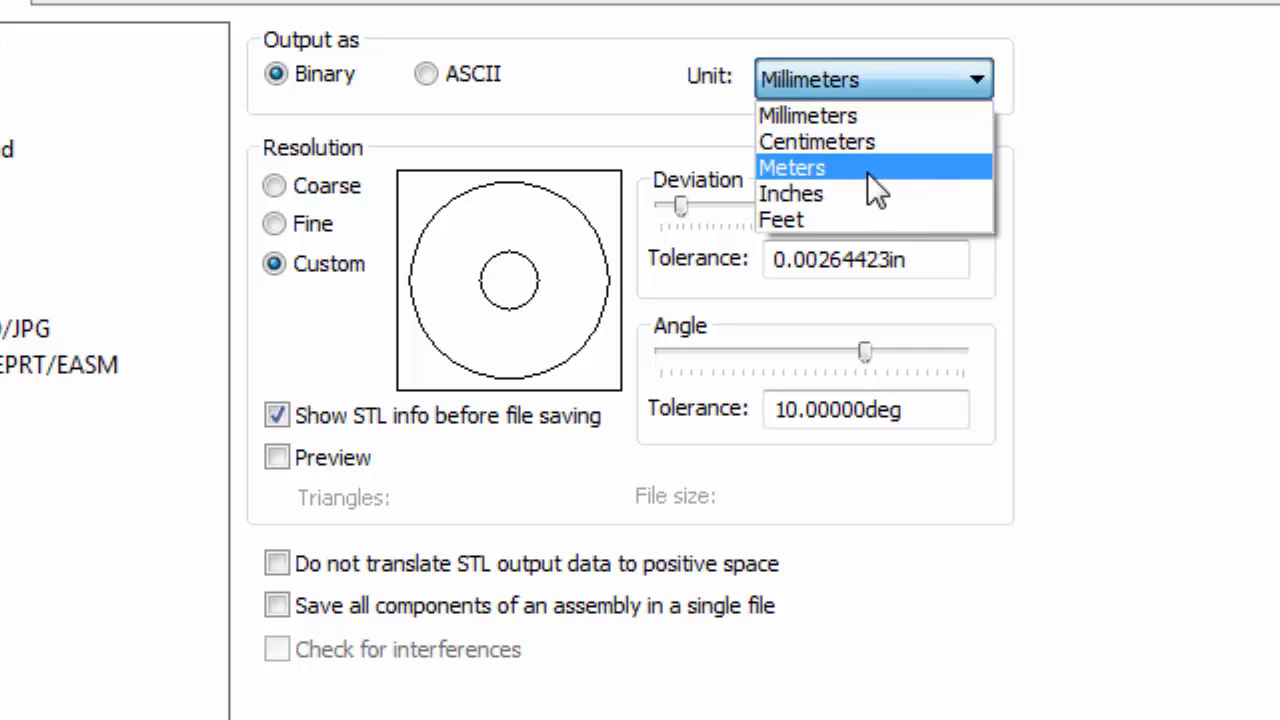
left_click(791, 193)
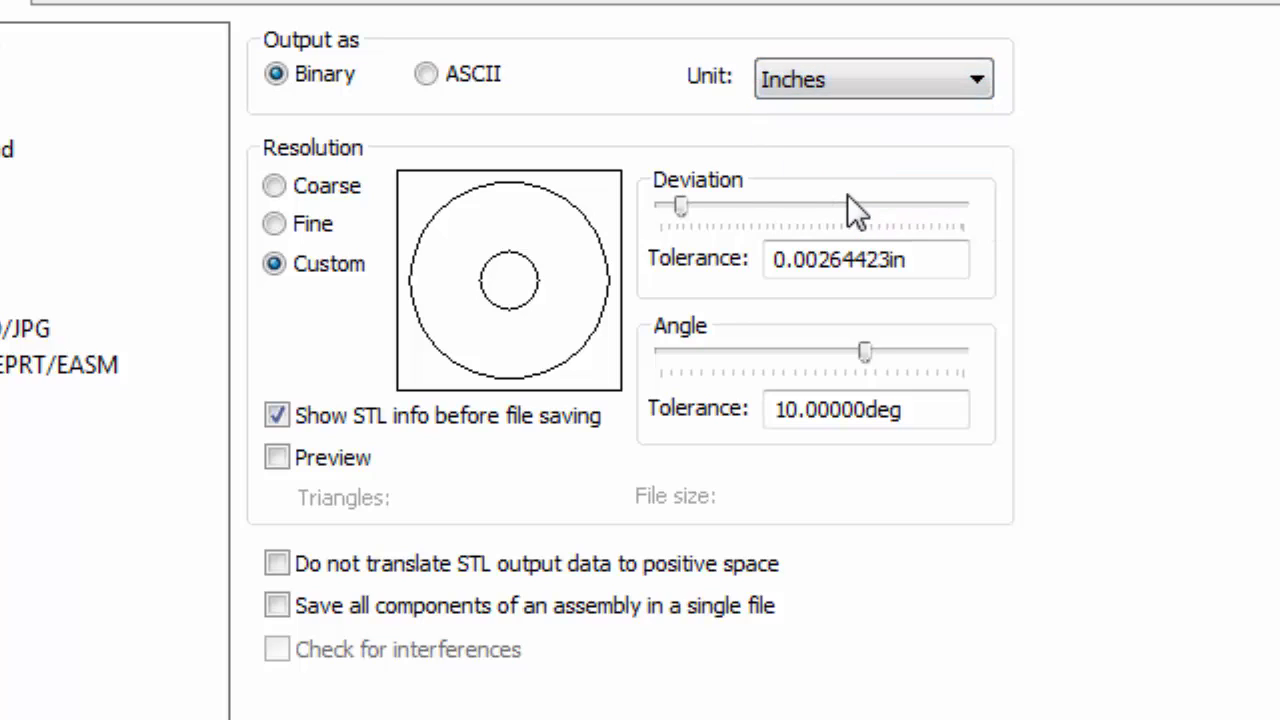
mouse_move(365, 220)
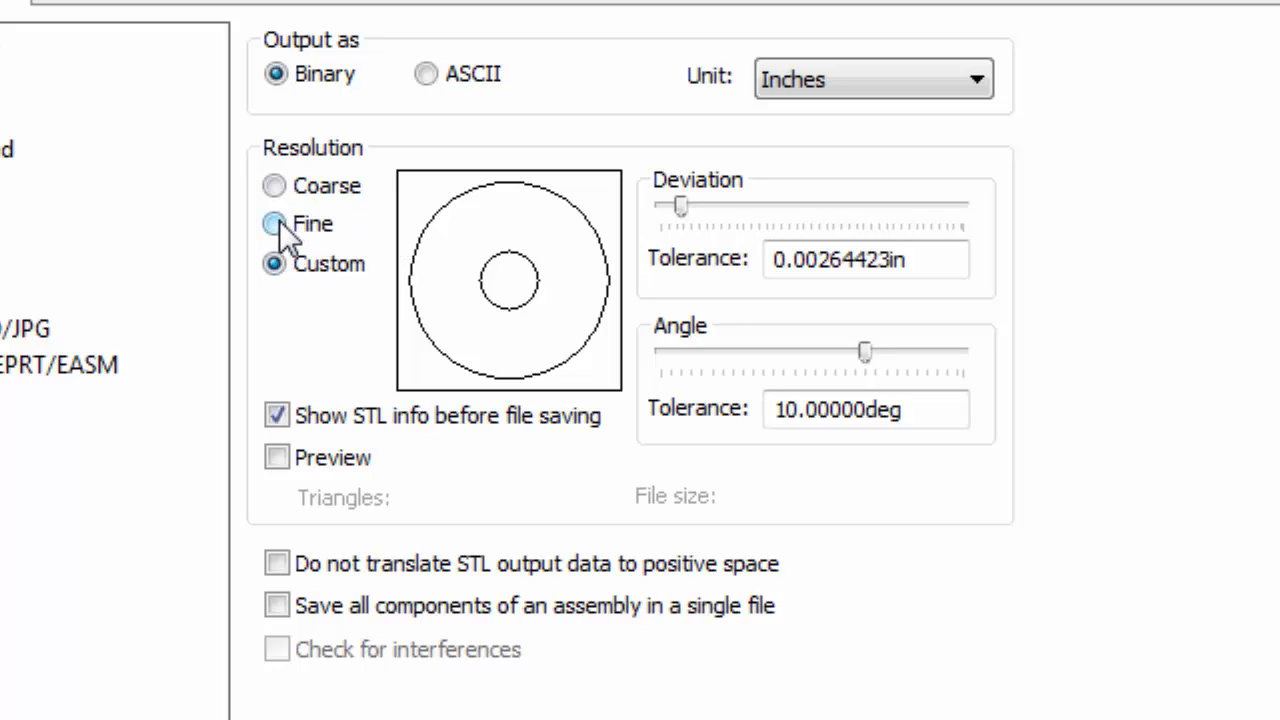
left_click(275, 223)
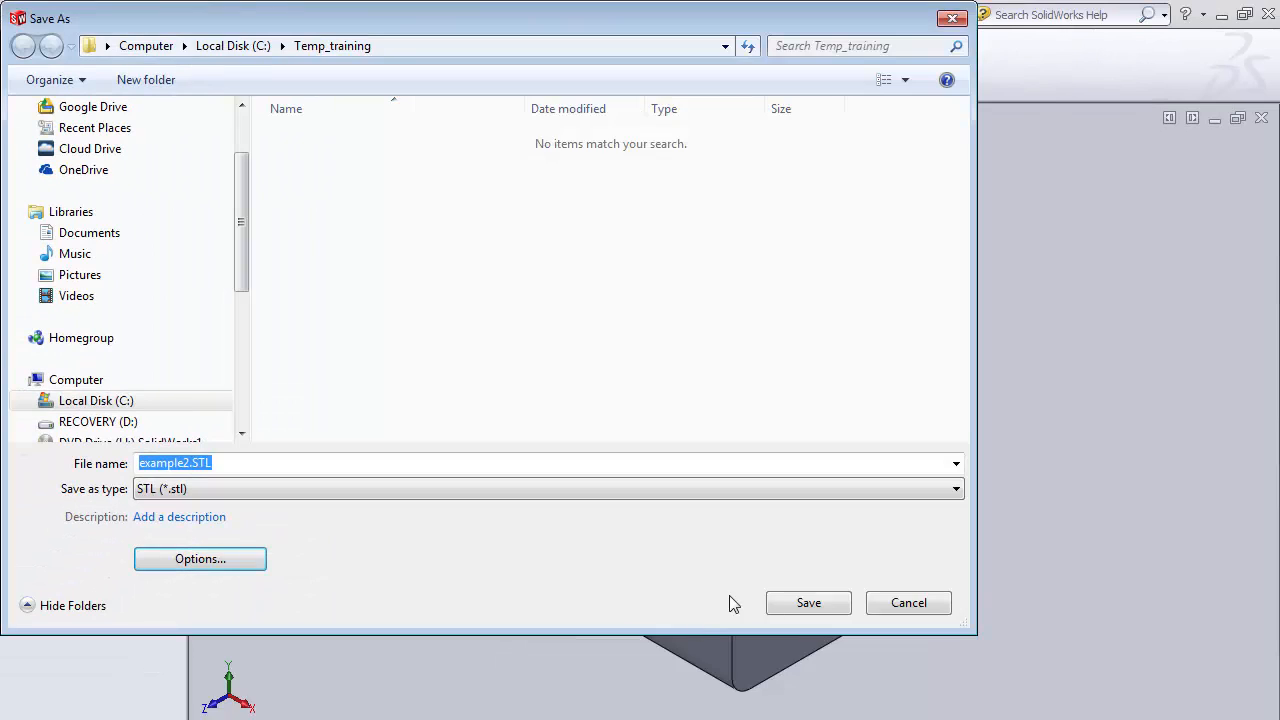
Save example2.STL and confirm the 684-triangle binary mesh prompt
left_click(808, 602)
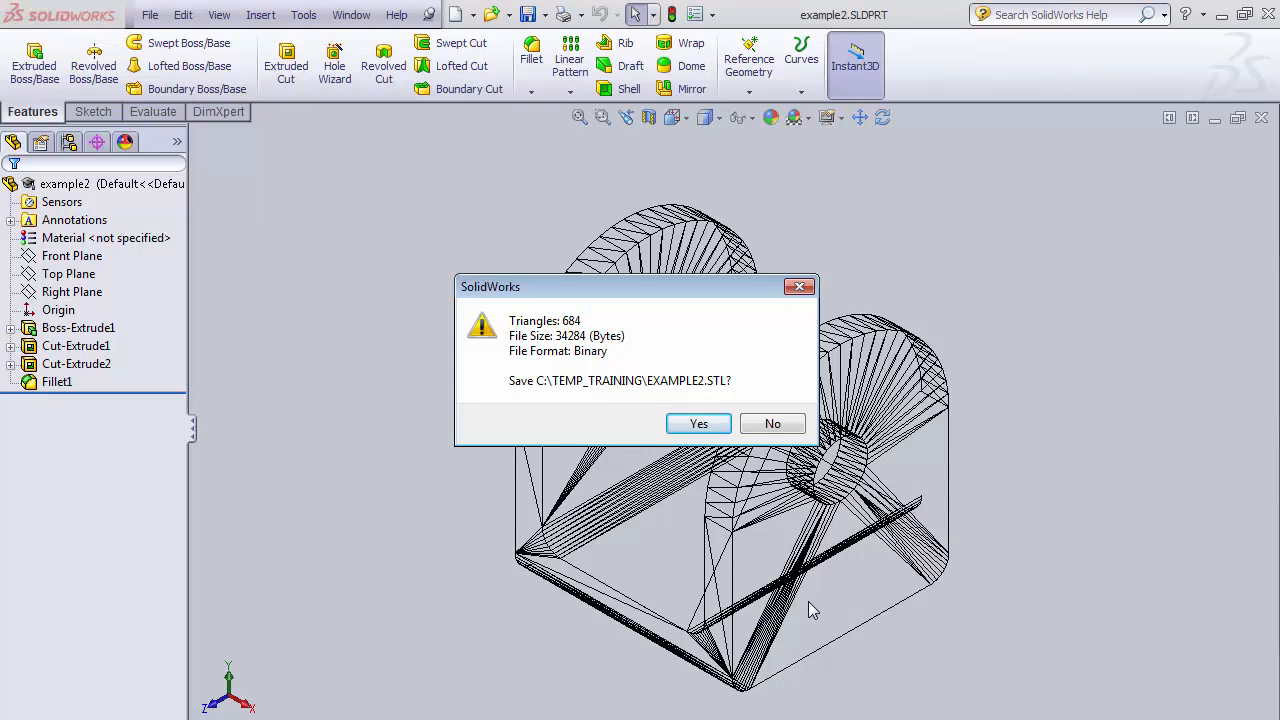
mouse_move(755, 475)
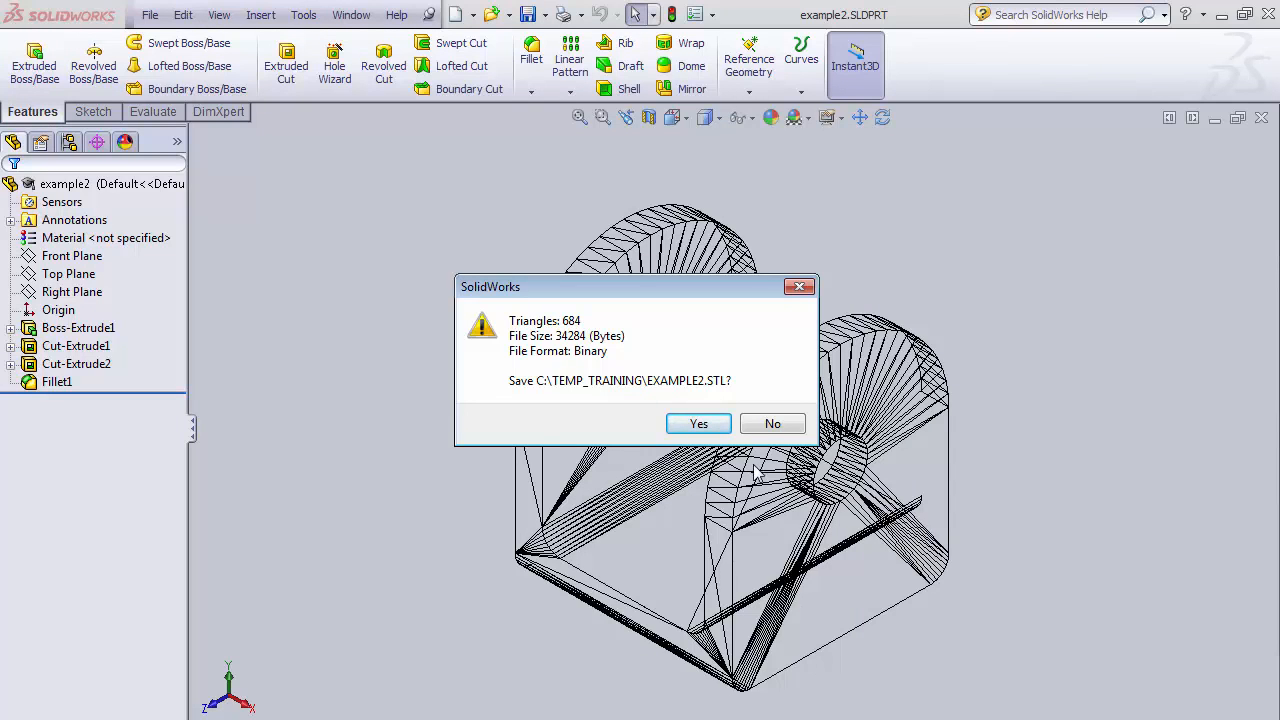
mouse_move(698, 423)
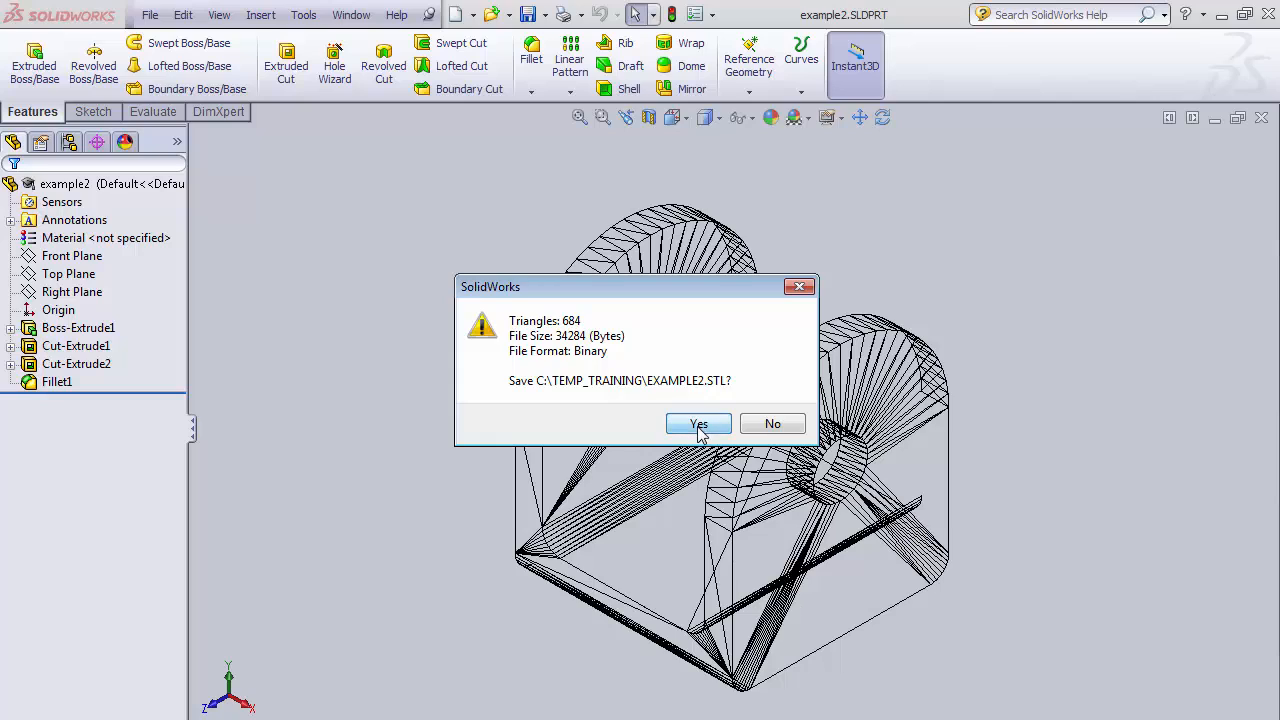
left_click(698, 423)
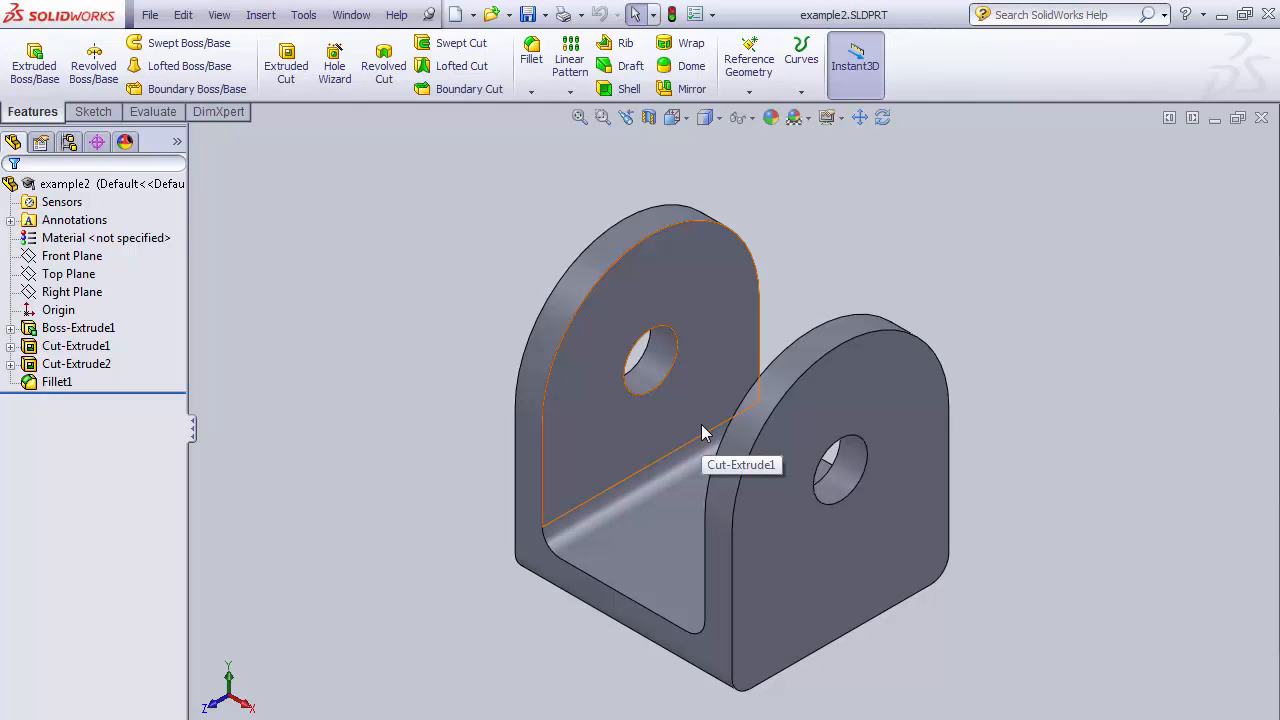